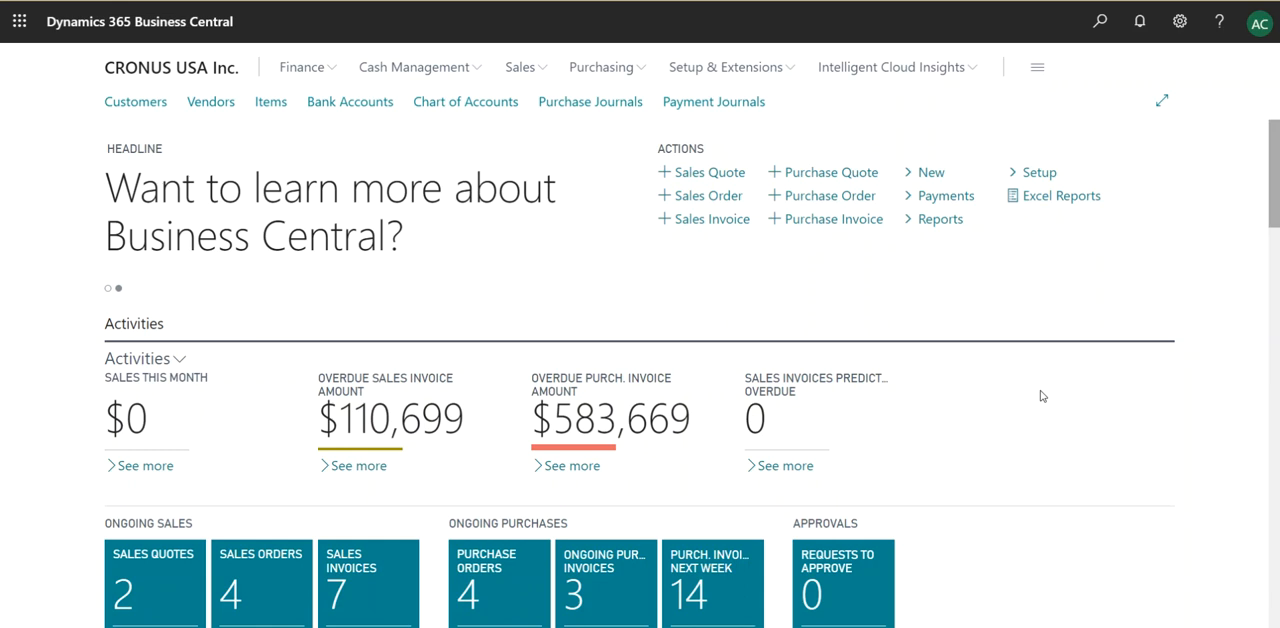
{"action": "mouse_move", "coordinate": [994, 96]}
{"action": "type", "text": "configu packa"}
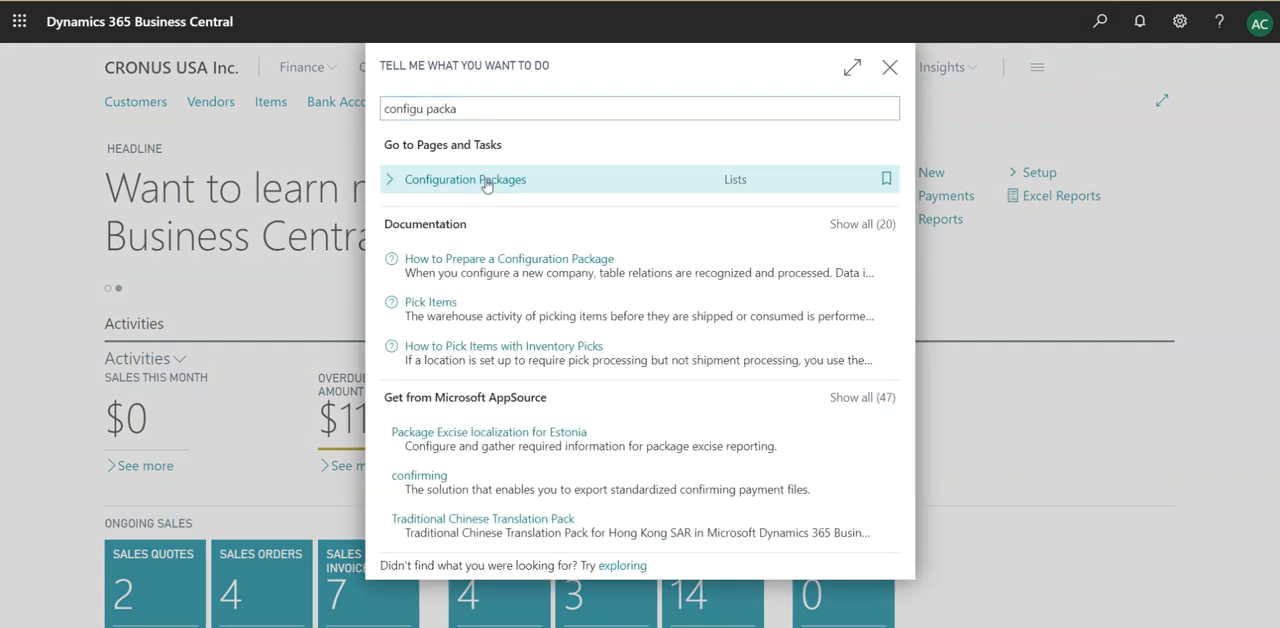
Open the Configuration Packages list from Tell Me search
{"action": "left_click", "coordinate": [464, 180]}
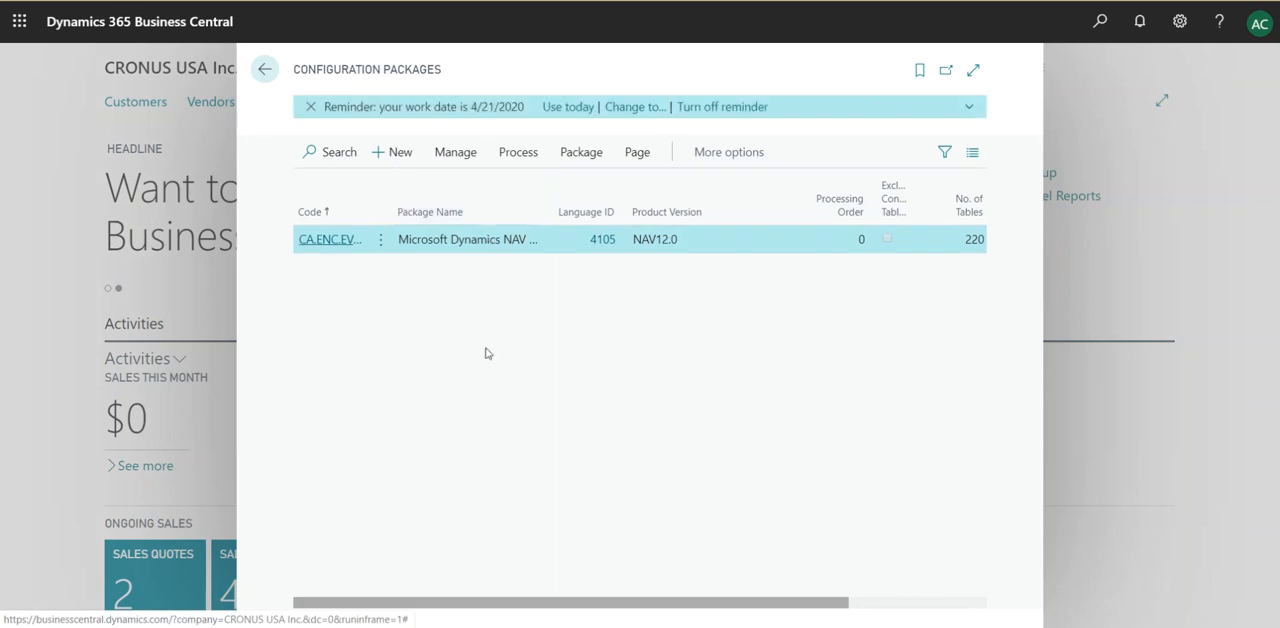
{"action": "mouse_move", "coordinate": [486, 342]}
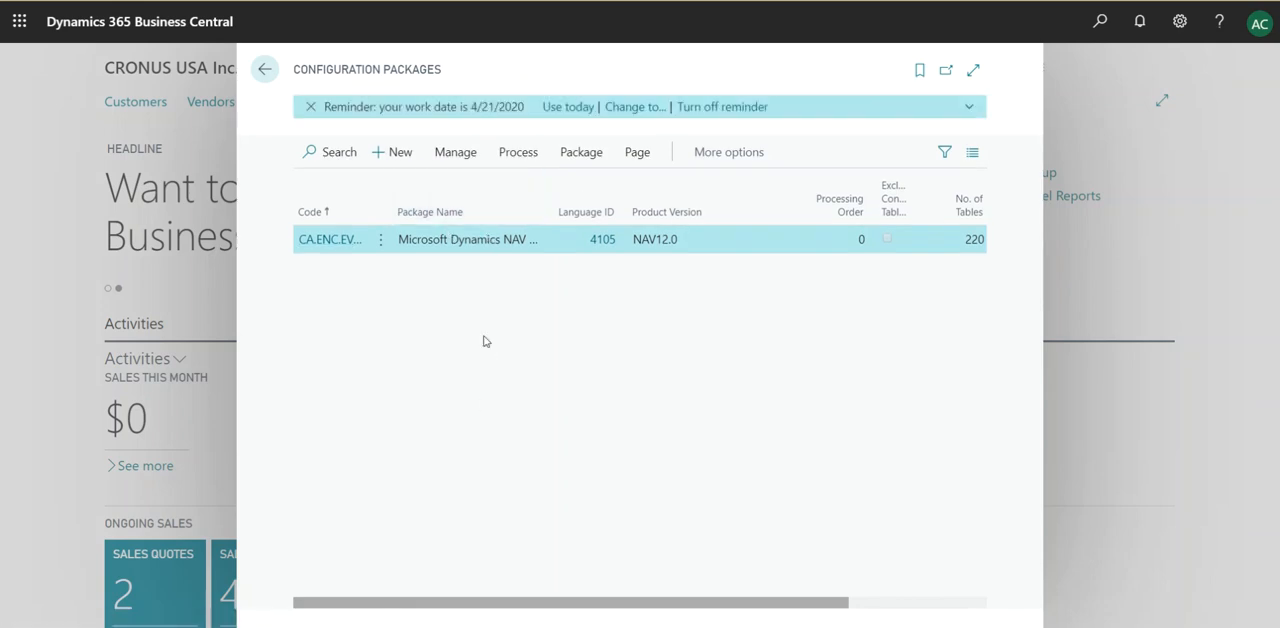
{"action": "mouse_move", "coordinate": [486, 404]}
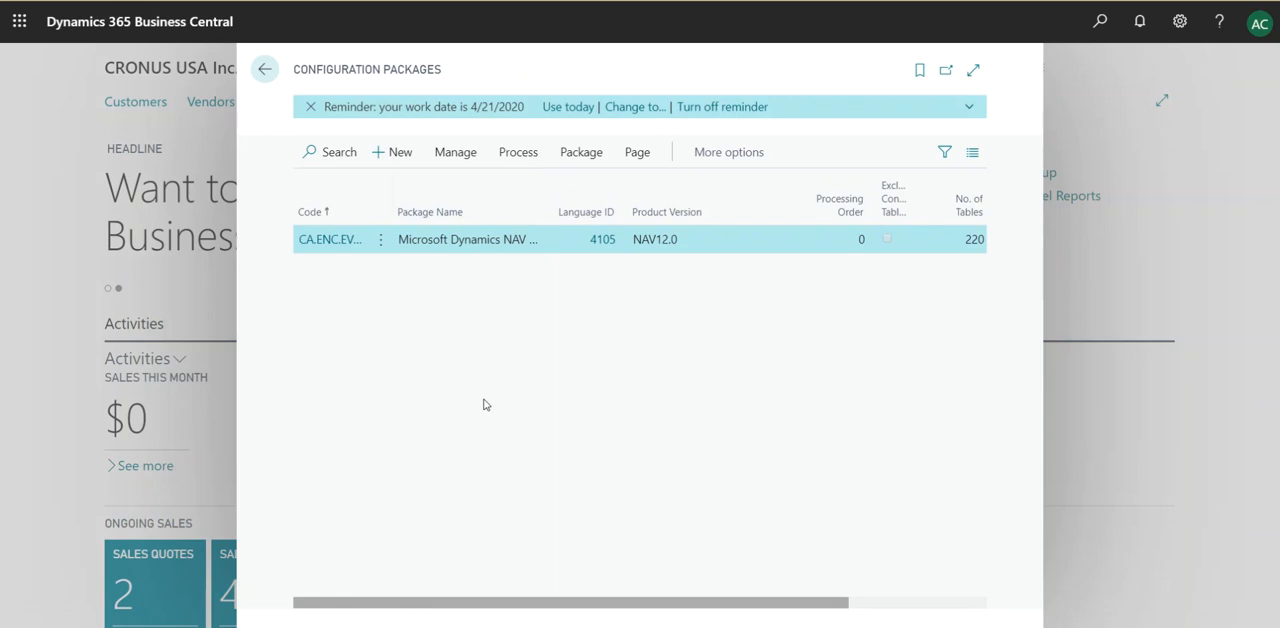
{"action": "mouse_move", "coordinate": [420, 318]}
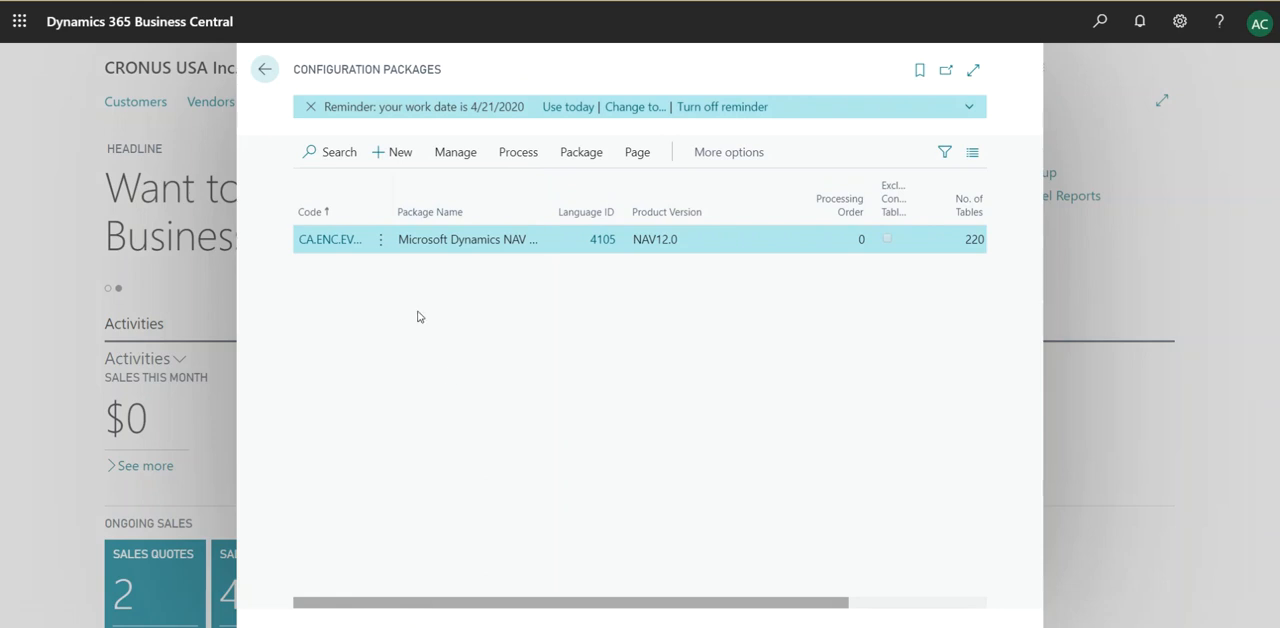
{"action": "mouse_move", "coordinate": [398, 152]}
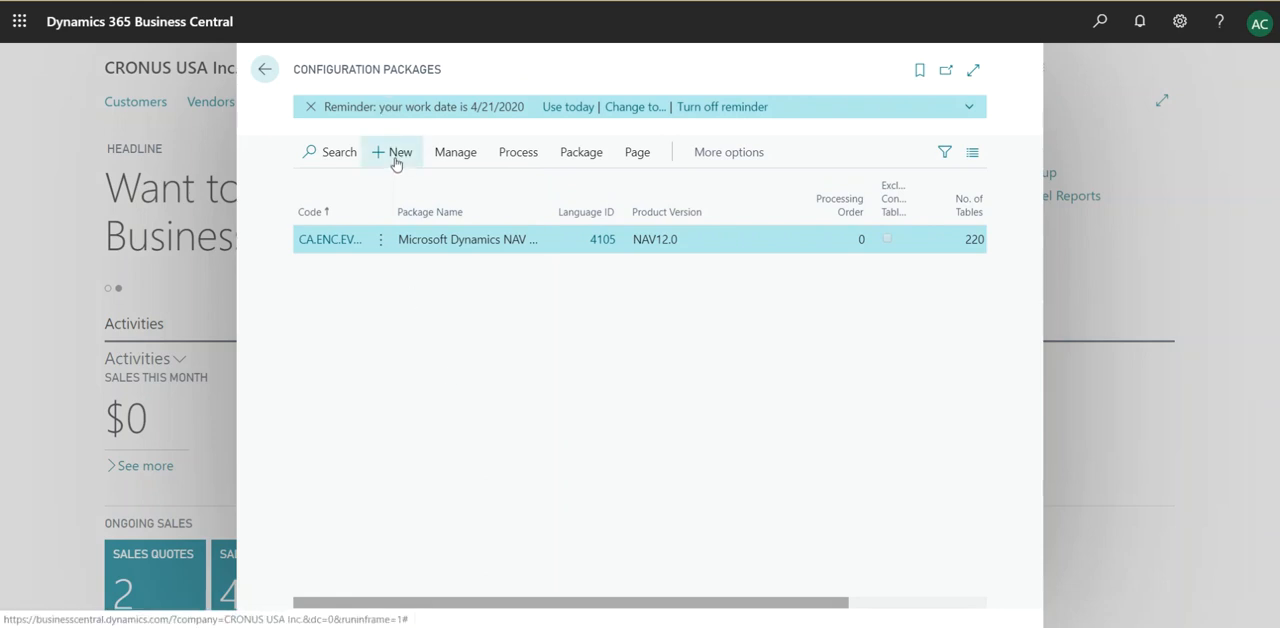
Create a new package with code CHART OF ACCOUNT and name 'Chart of account'
{"action": "left_click", "coordinate": [392, 152]}
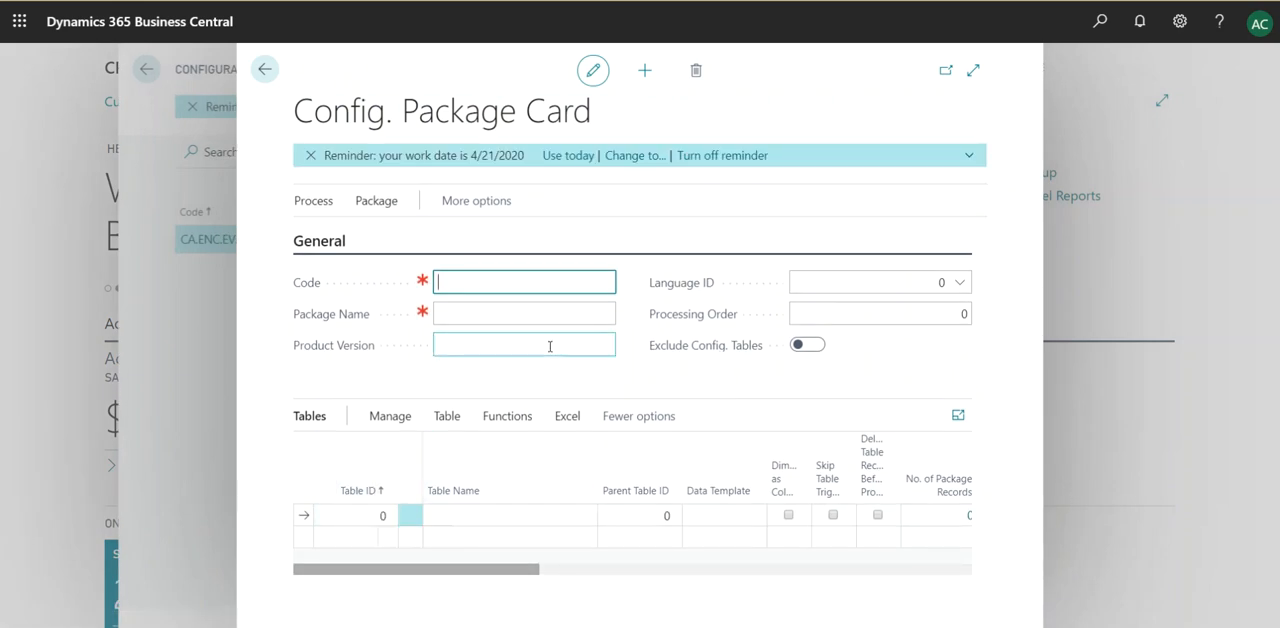
{"action": "type", "text": "Chart of account"}
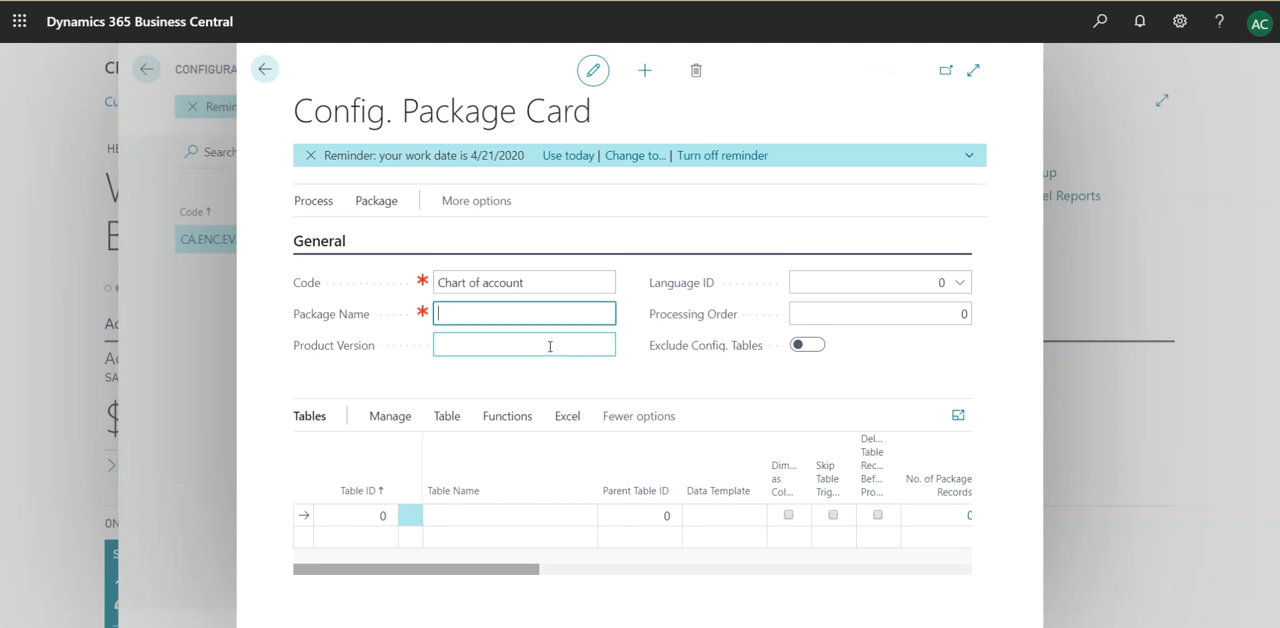
{"action": "type", "text": "Chart of"}
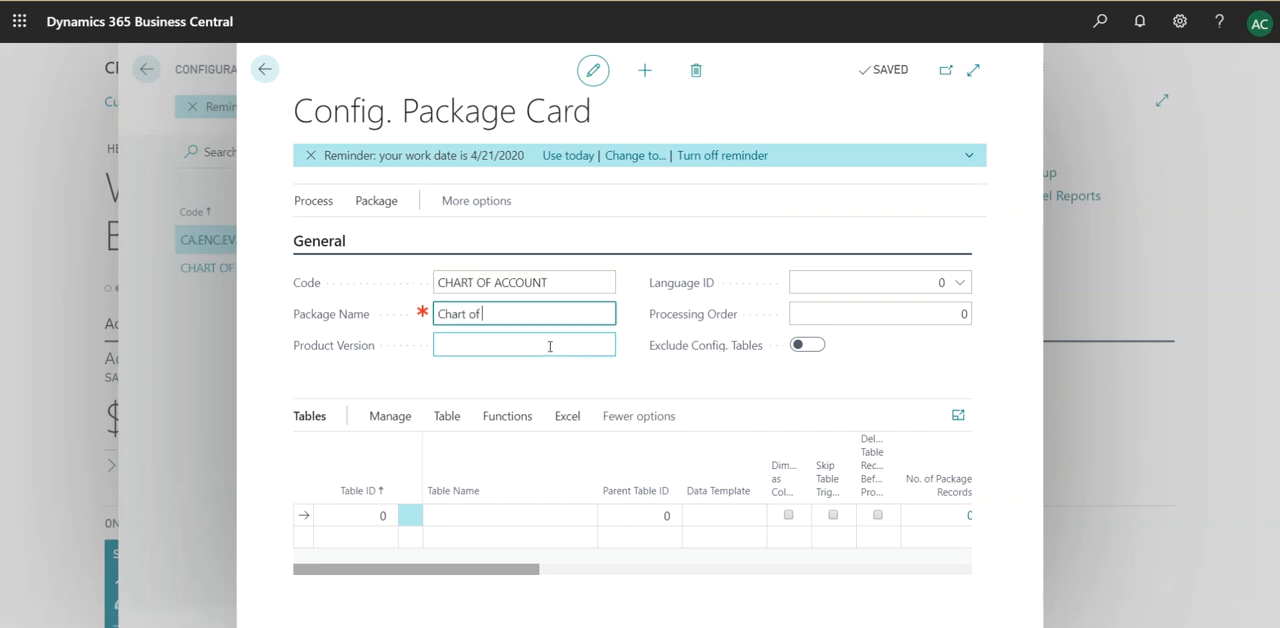
{"action": "type", "text": "account"}
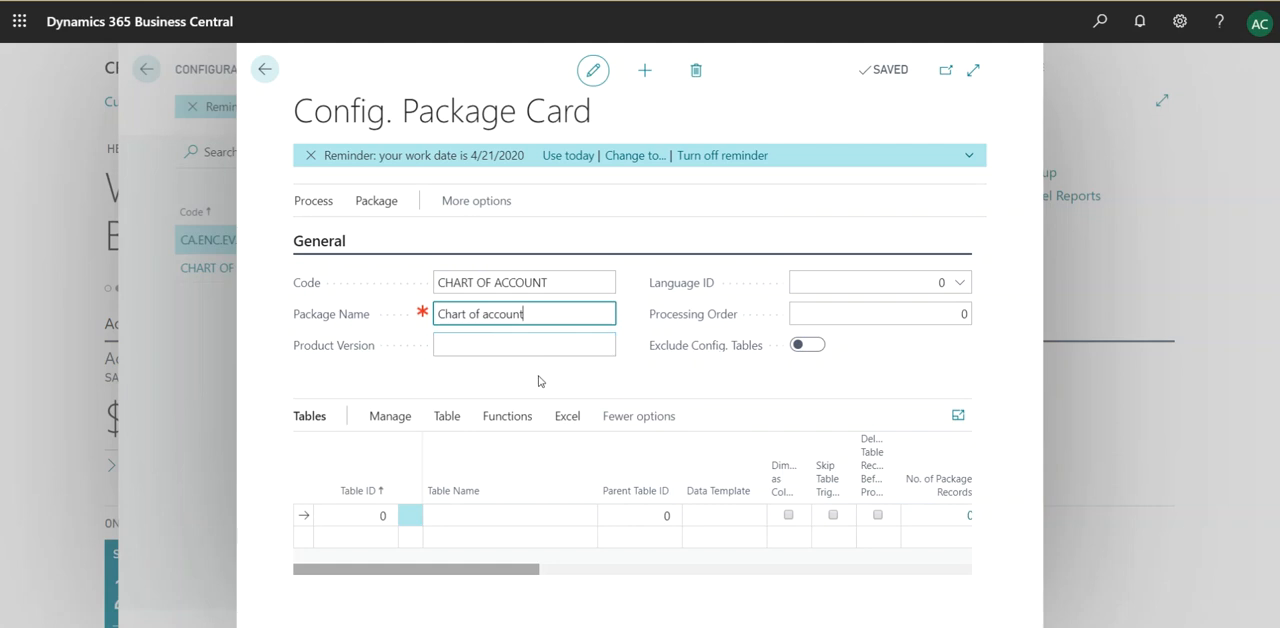
{"action": "left_click", "coordinate": [356, 516]}
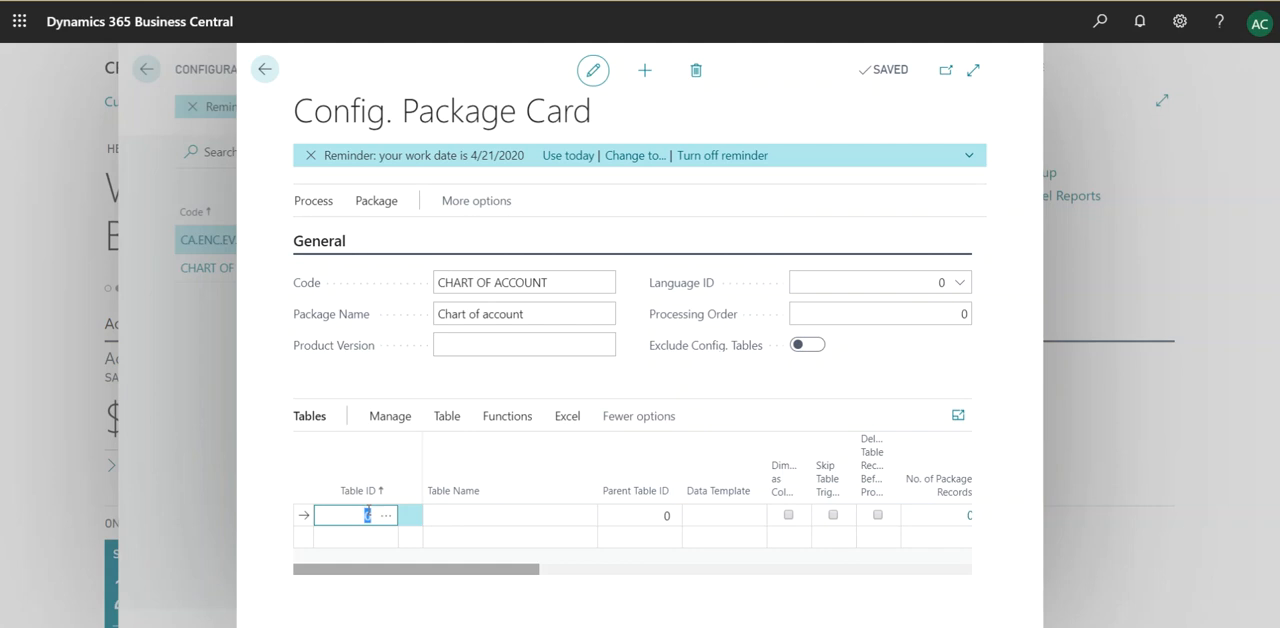
Cancel the Table ID lookup and go back to the Configuration Packages list
{"action": "left_click", "coordinate": [384, 516]}
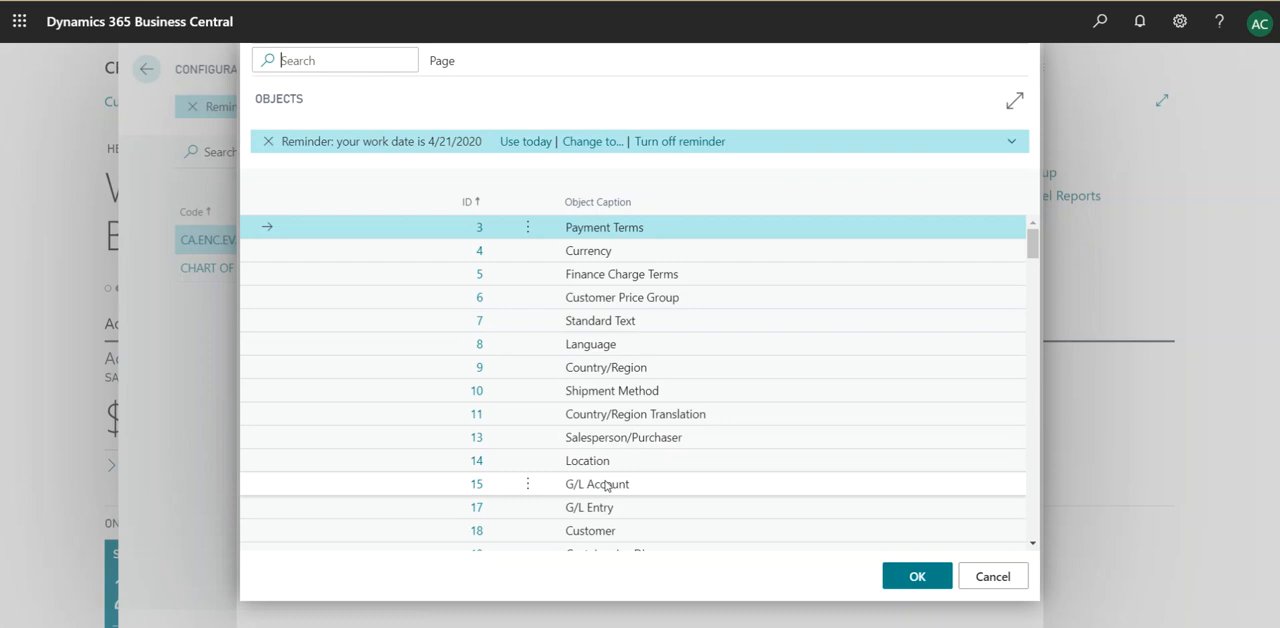
{"action": "mouse_move", "coordinate": [392, 492]}
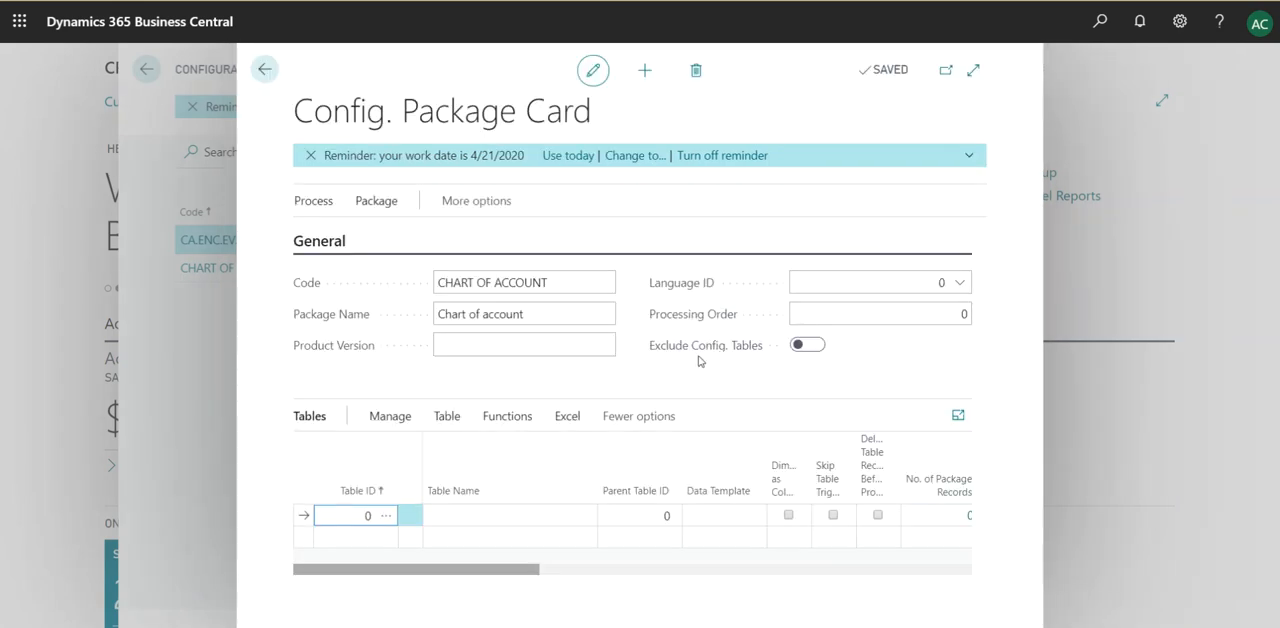
{"action": "left_click", "coordinate": [264, 68]}
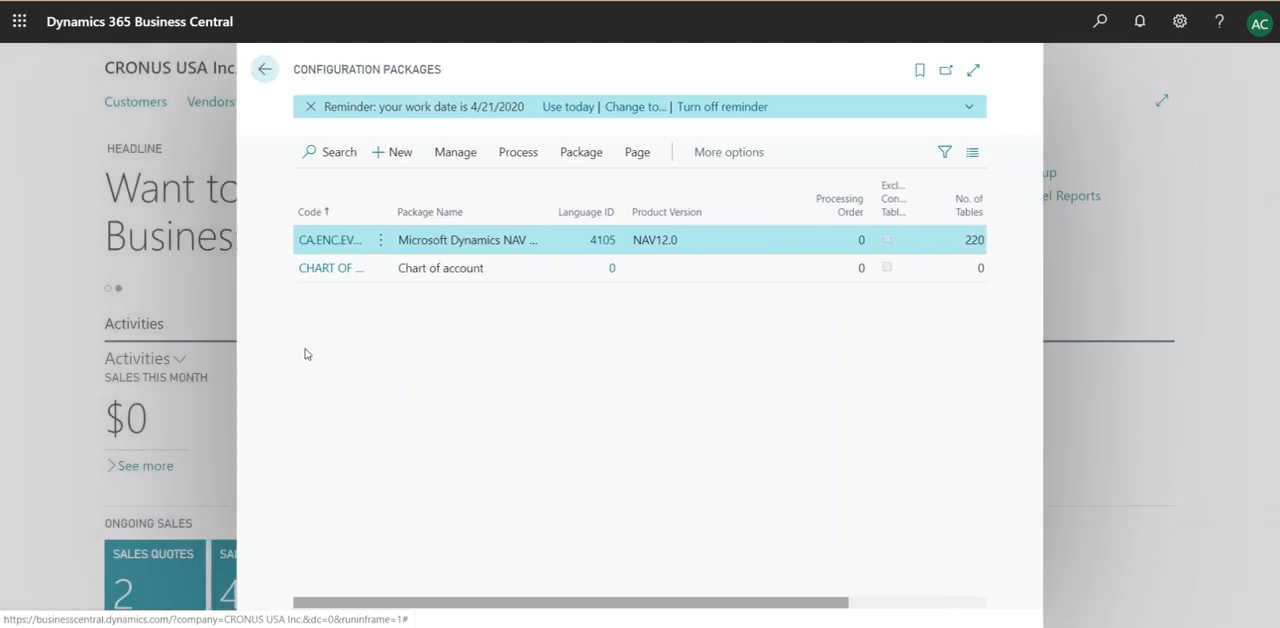
{"action": "mouse_move", "coordinate": [264, 68]}
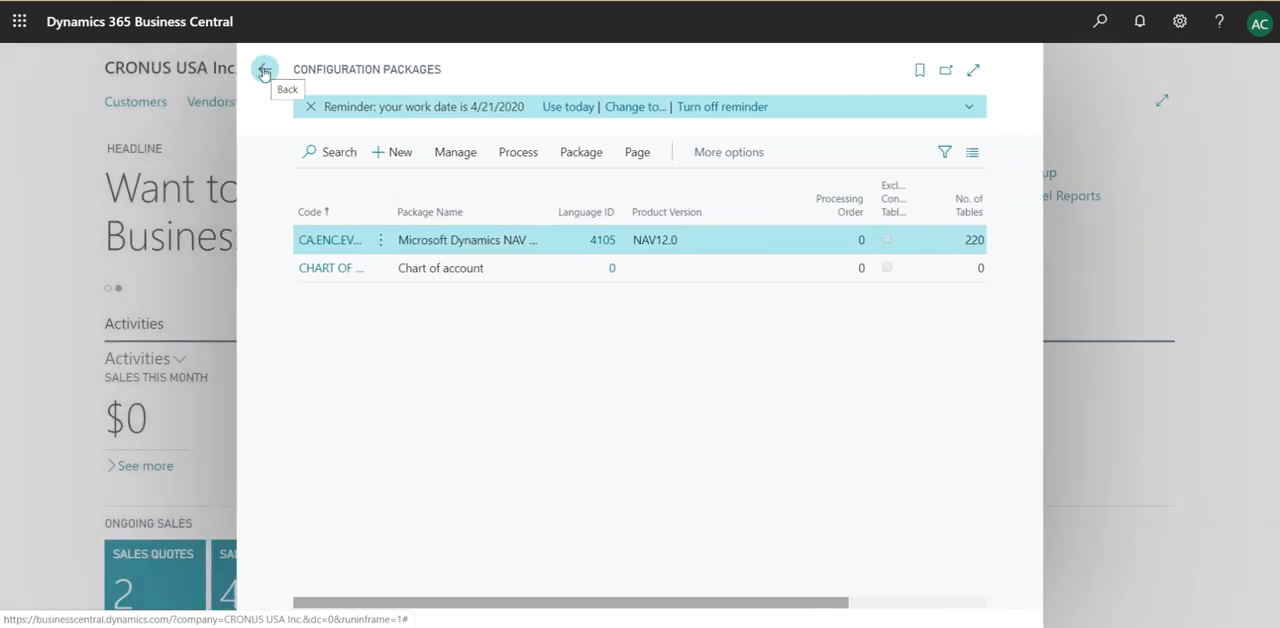
Navigate from home via Finance to the Account Schedules list
{"action": "left_click", "coordinate": [264, 70]}
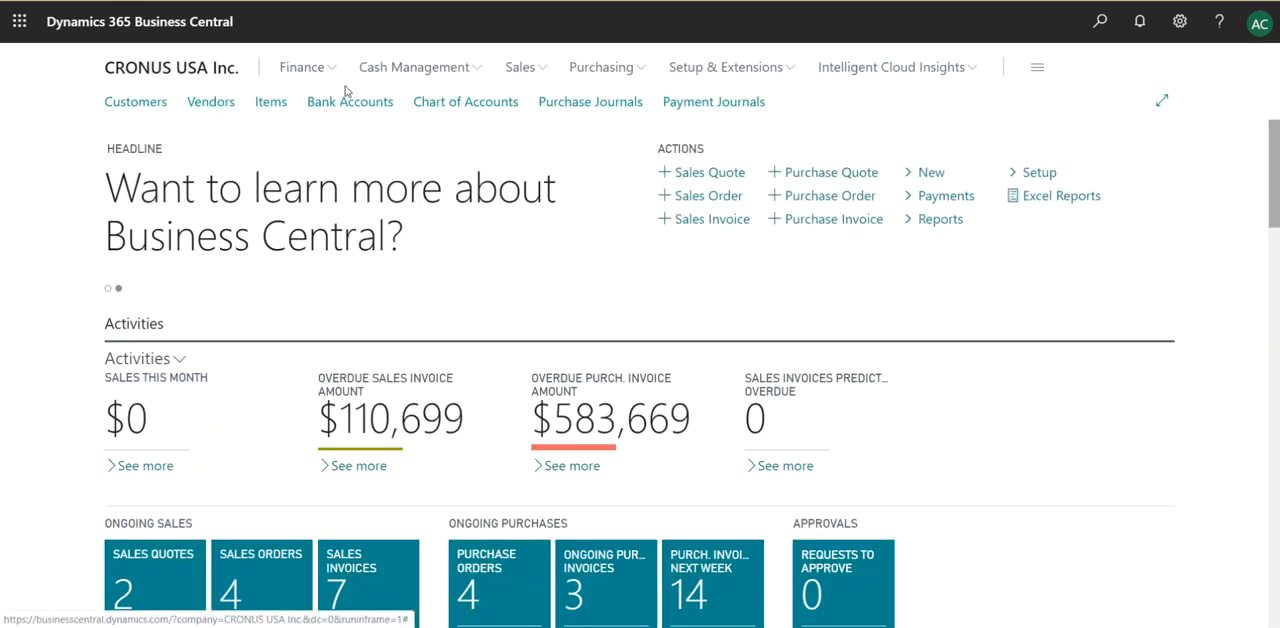
{"action": "left_click", "coordinate": [304, 68]}
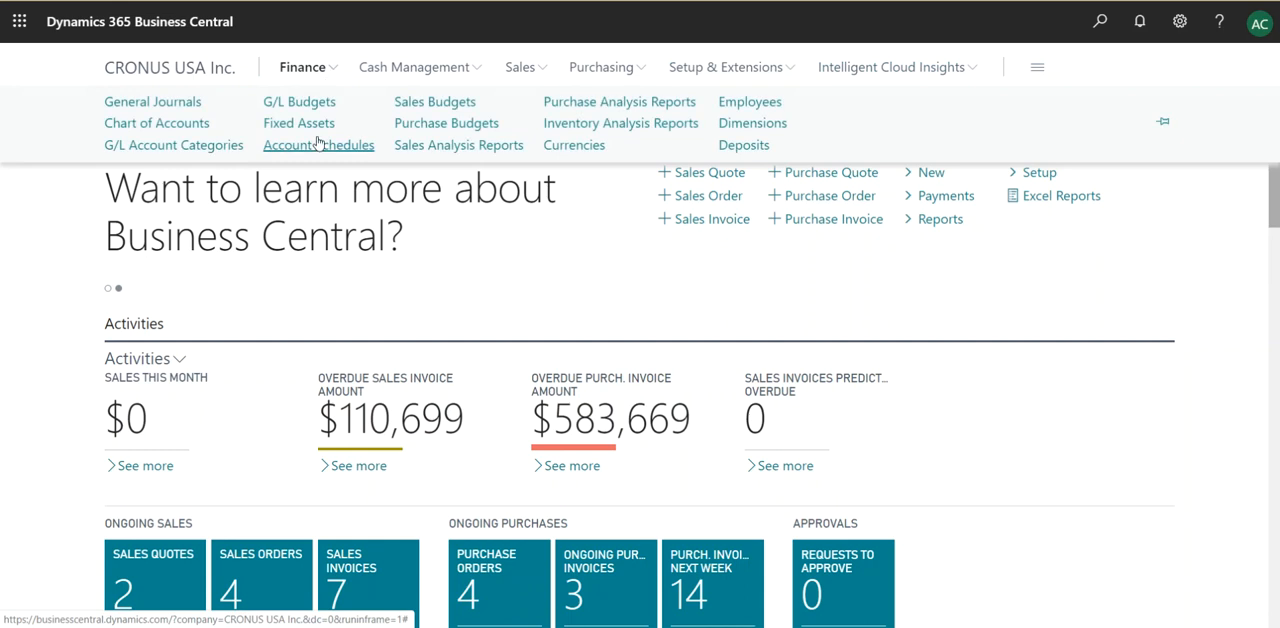
{"action": "left_click", "coordinate": [318, 144]}
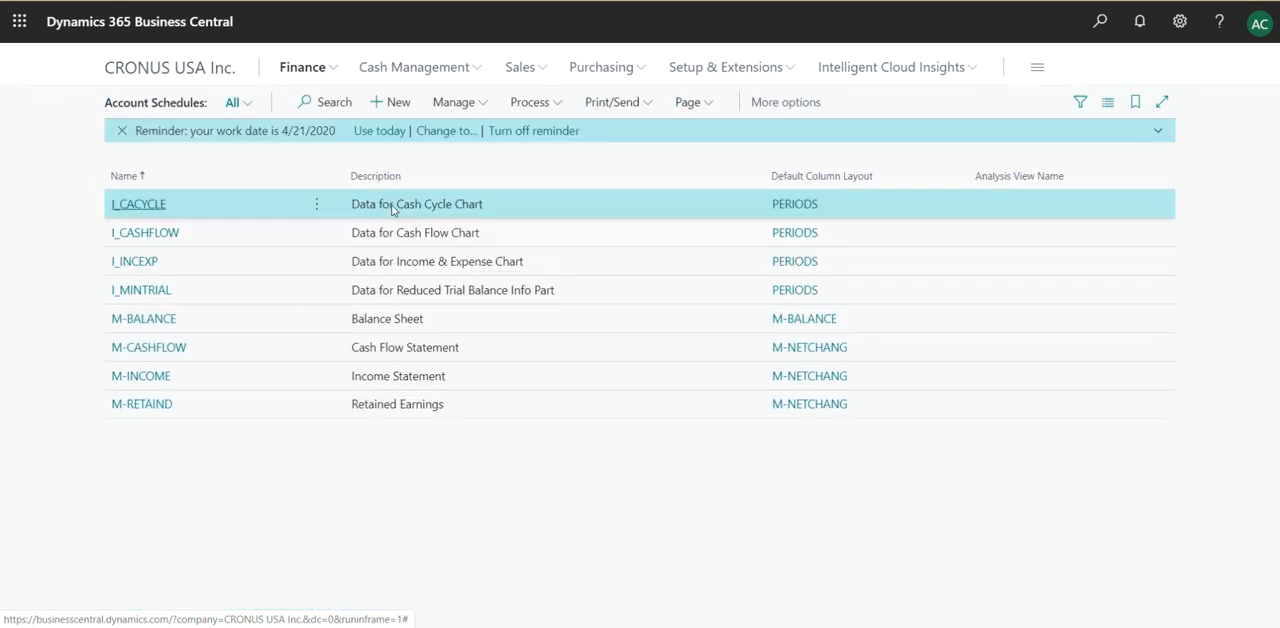
{"action": "mouse_move", "coordinate": [428, 494]}
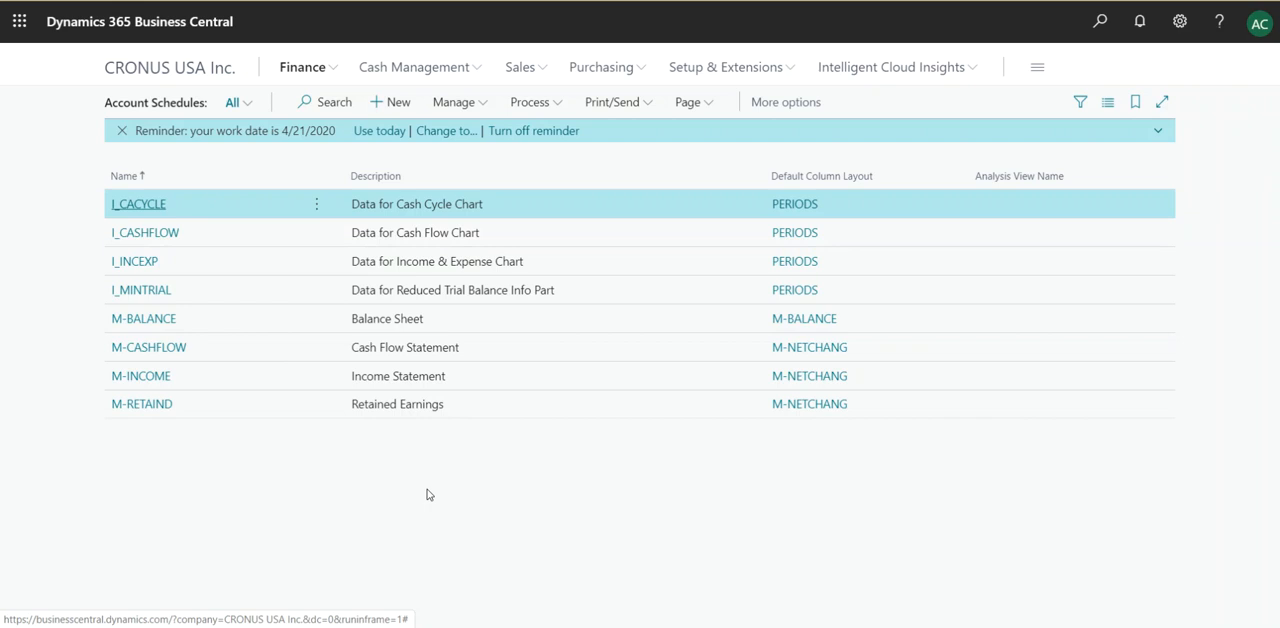
{"action": "mouse_move", "coordinate": [408, 430]}
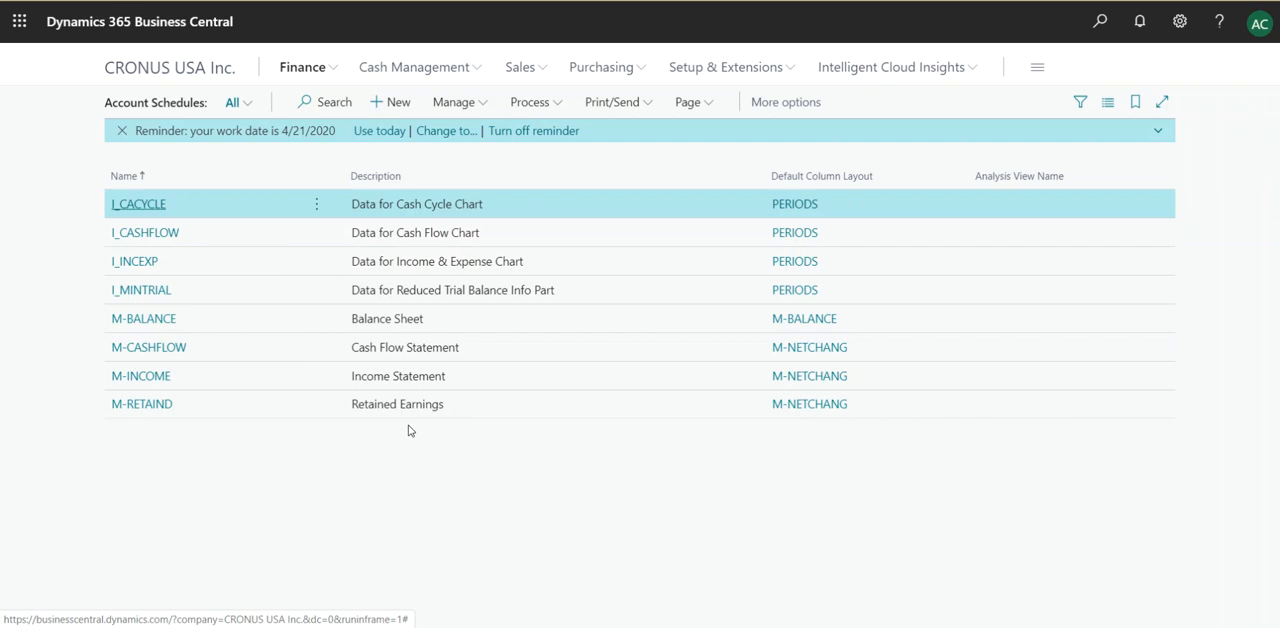
{"action": "mouse_move", "coordinate": [840, 464]}
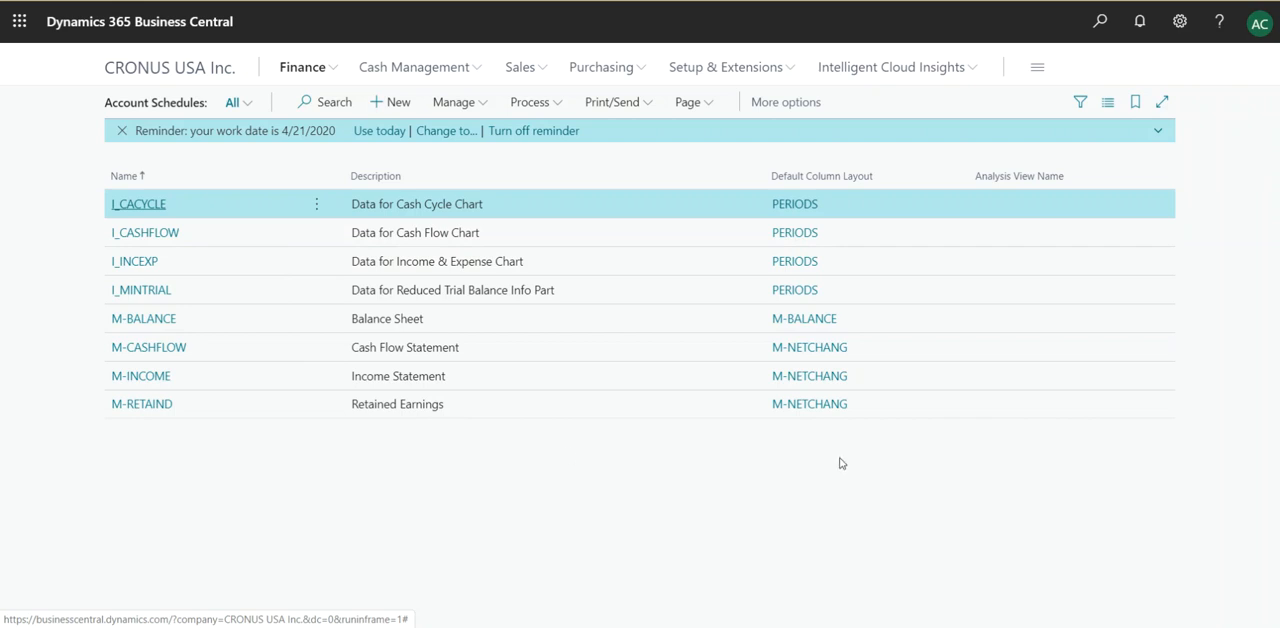
{"action": "mouse_move", "coordinate": [1220, 20]}
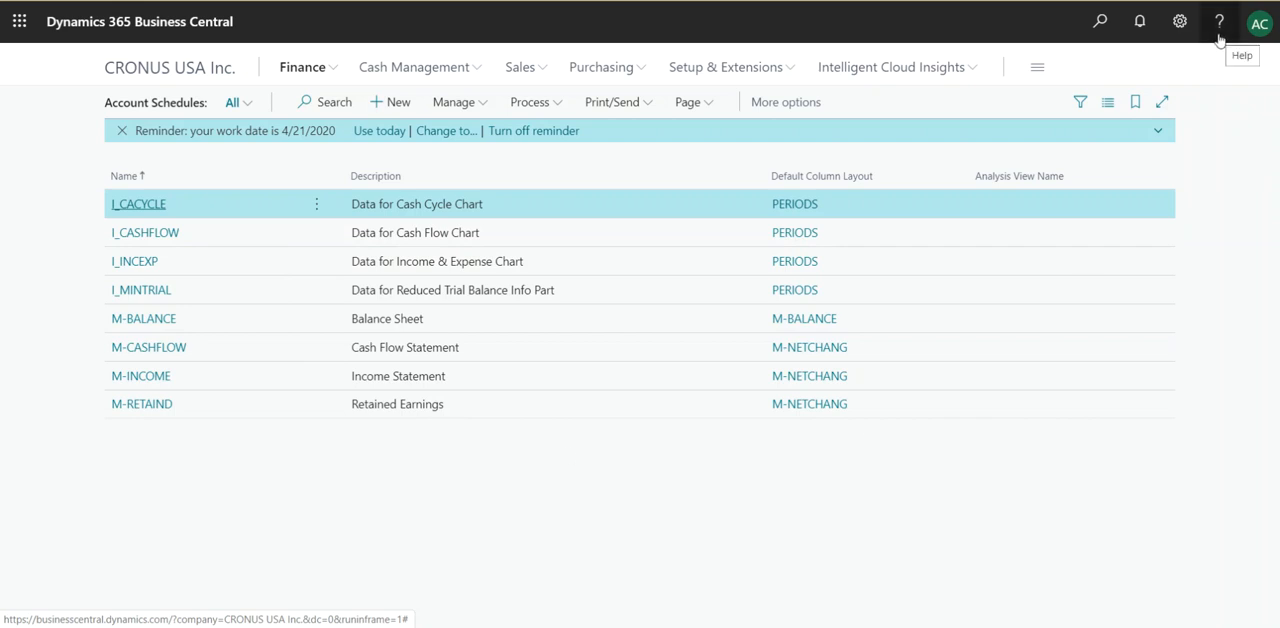
Open Page Inspection via Help & Support, showing table Acc. Schedule Name (84)
{"action": "left_click", "coordinate": [1220, 20]}
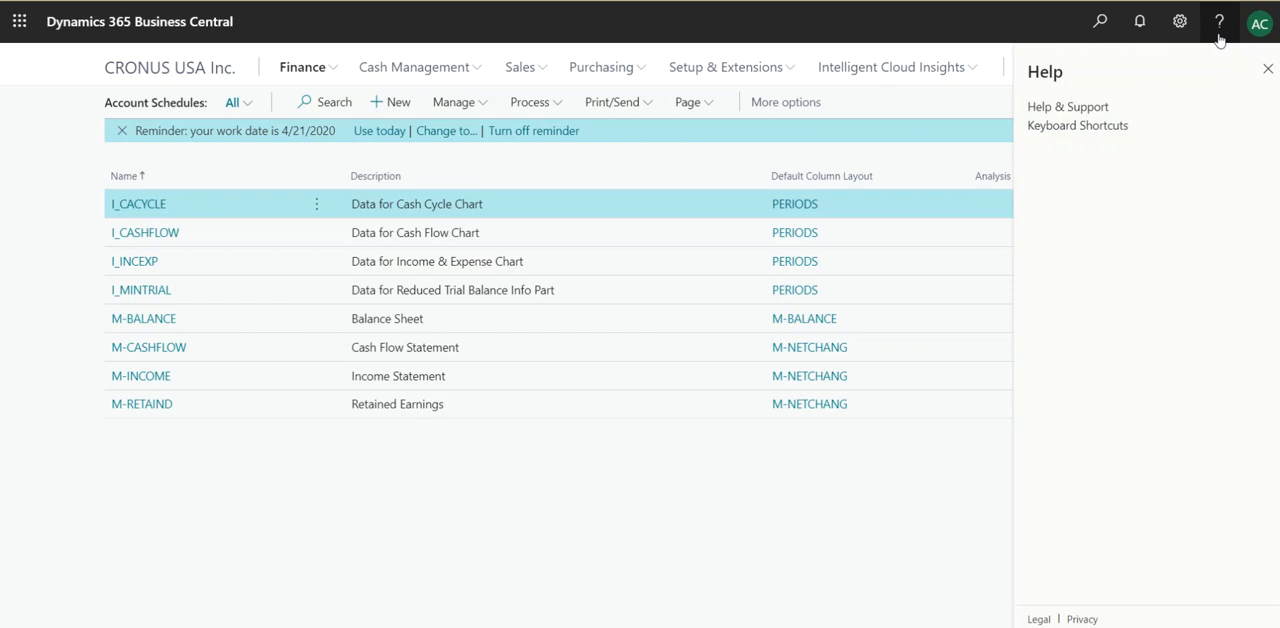
{"action": "left_click", "coordinate": [1220, 20]}
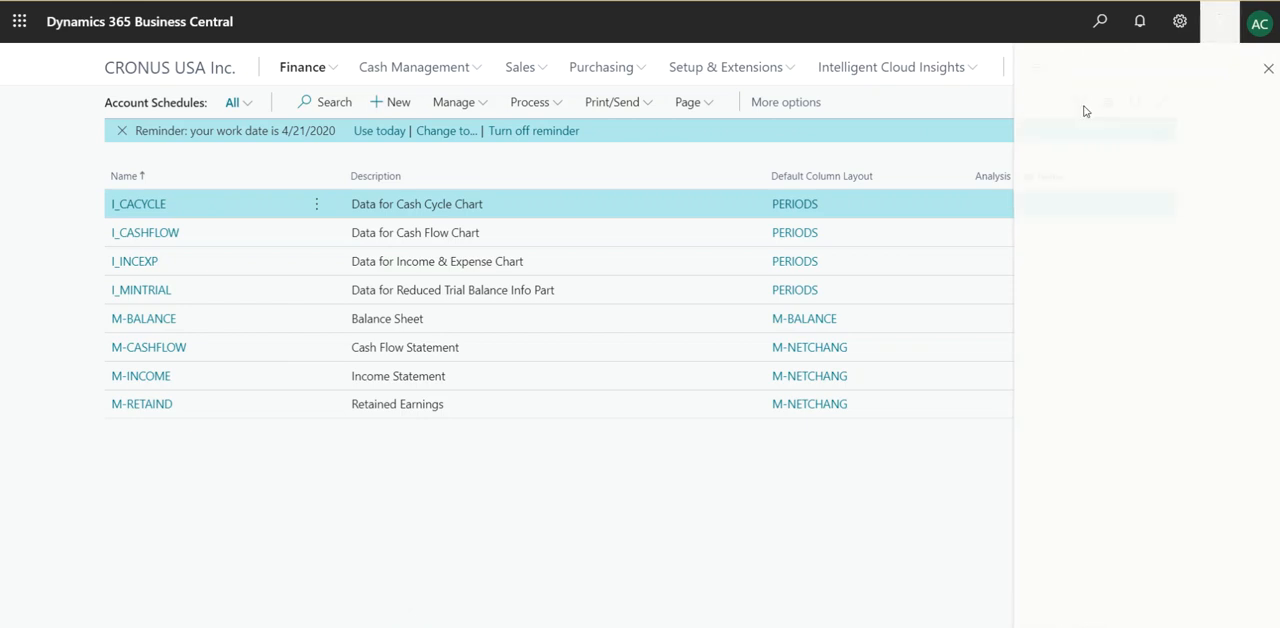
{"action": "left_click", "coordinate": [1220, 20]}
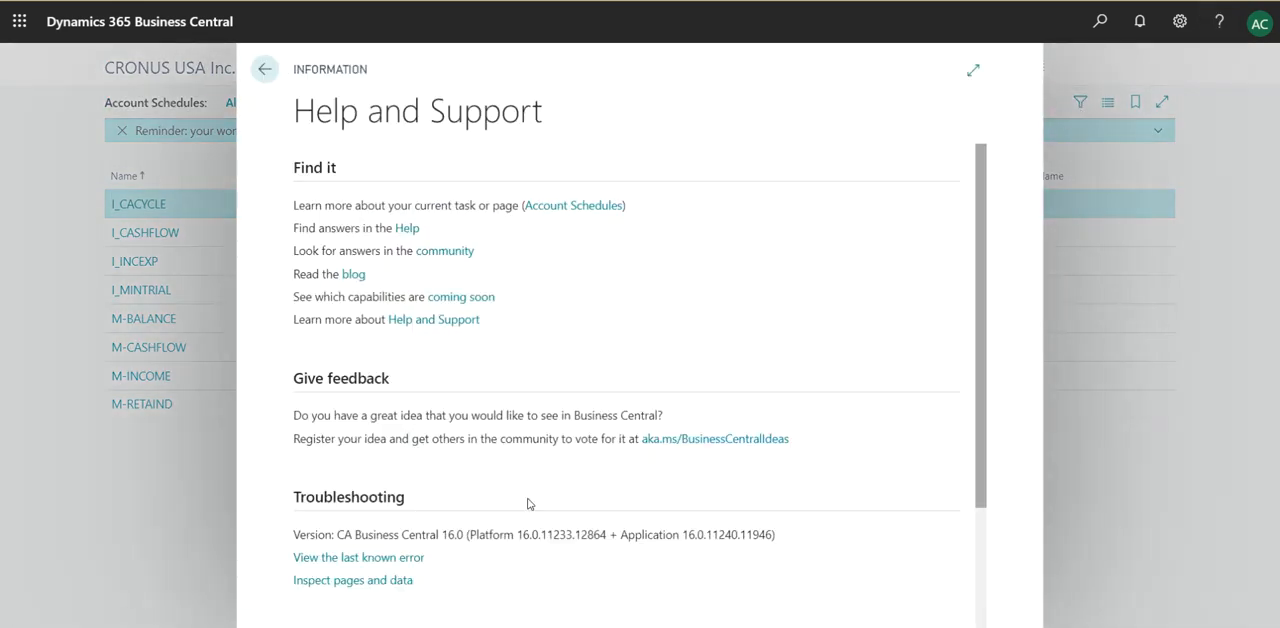
{"action": "left_click", "coordinate": [264, 68]}
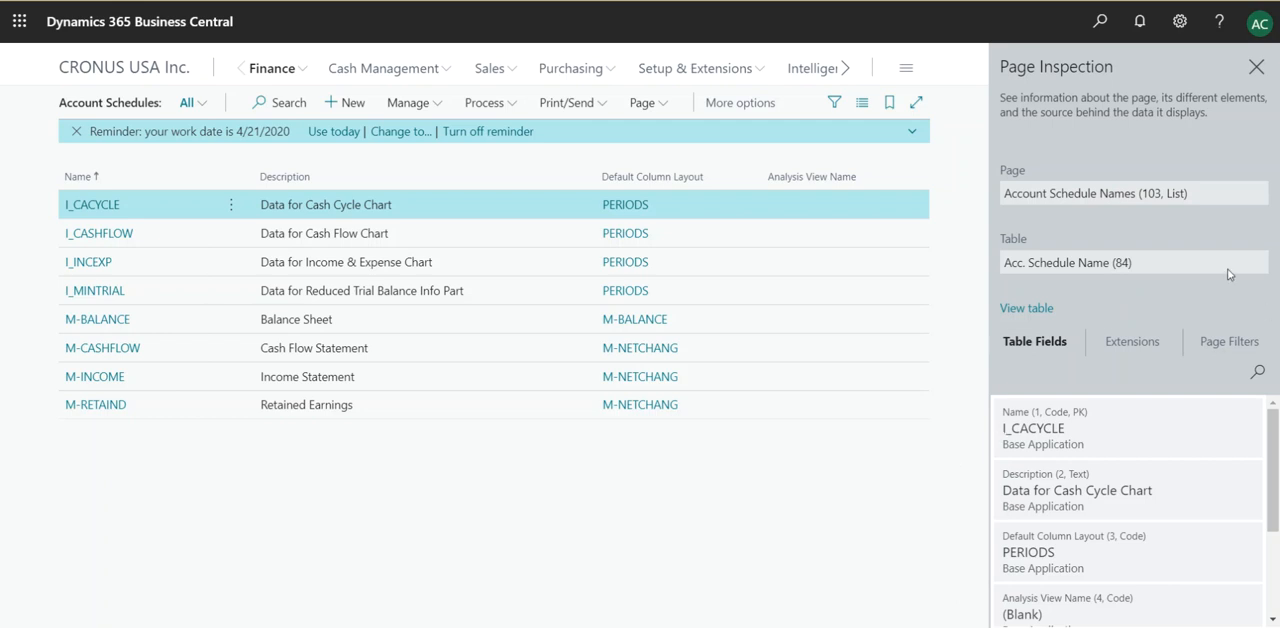
{"action": "mouse_move", "coordinate": [1156, 276]}
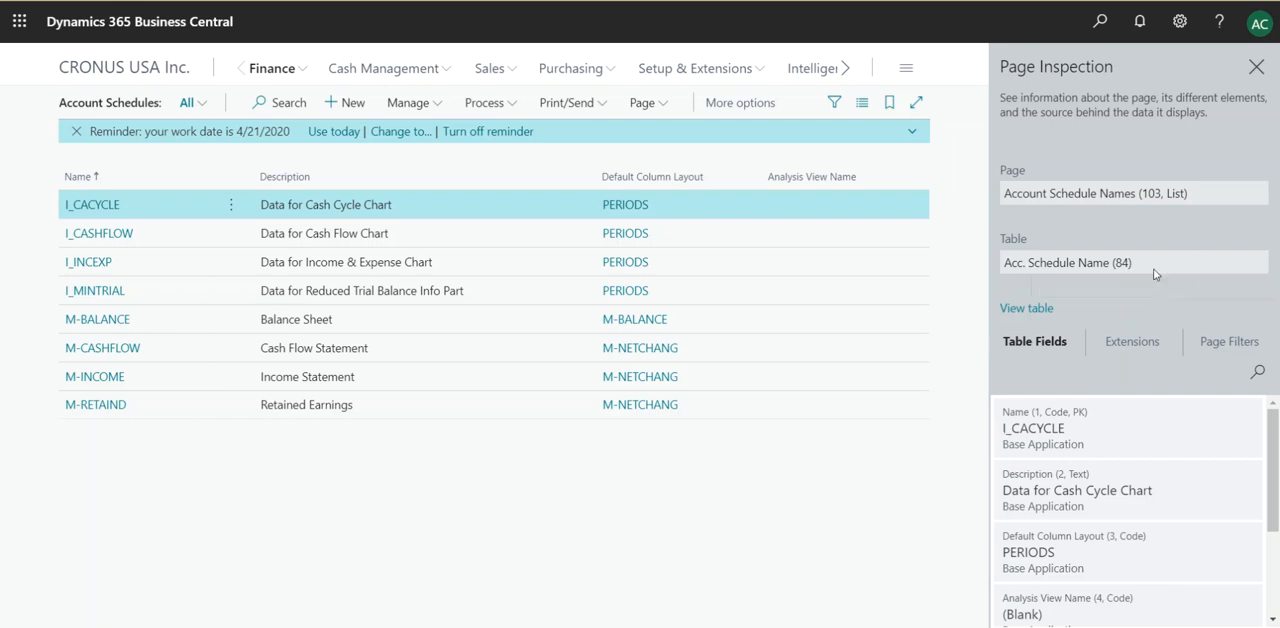
{"action": "mouse_move", "coordinate": [1136, 262]}
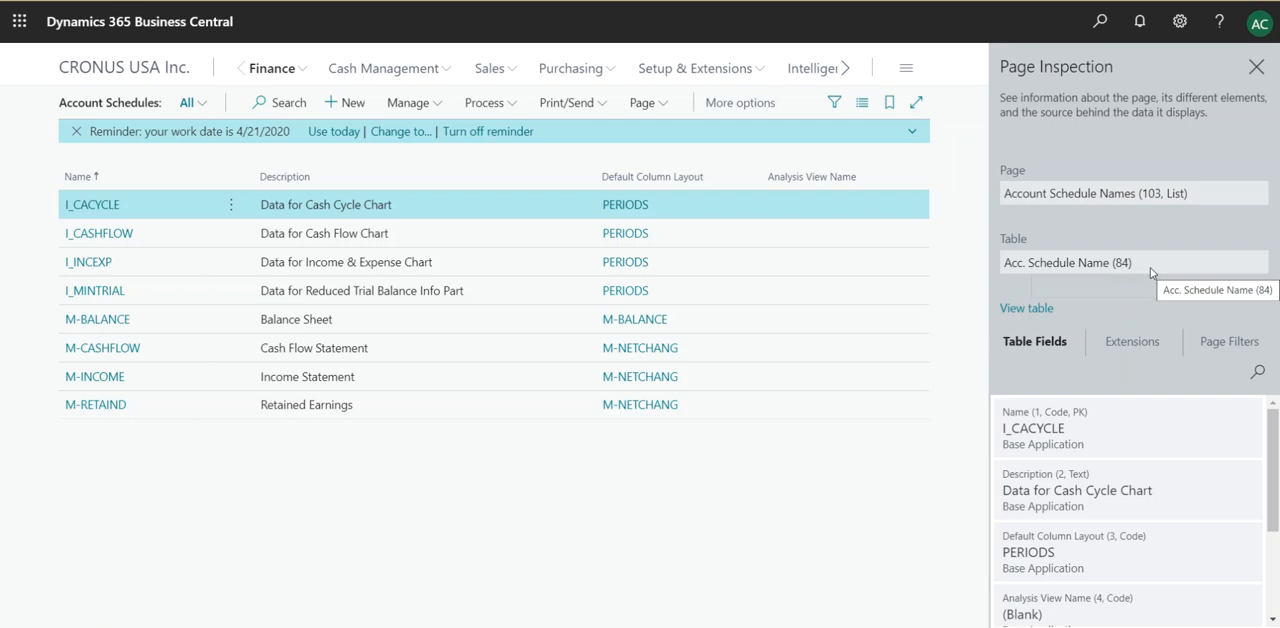
{"action": "mouse_move", "coordinate": [628, 520]}
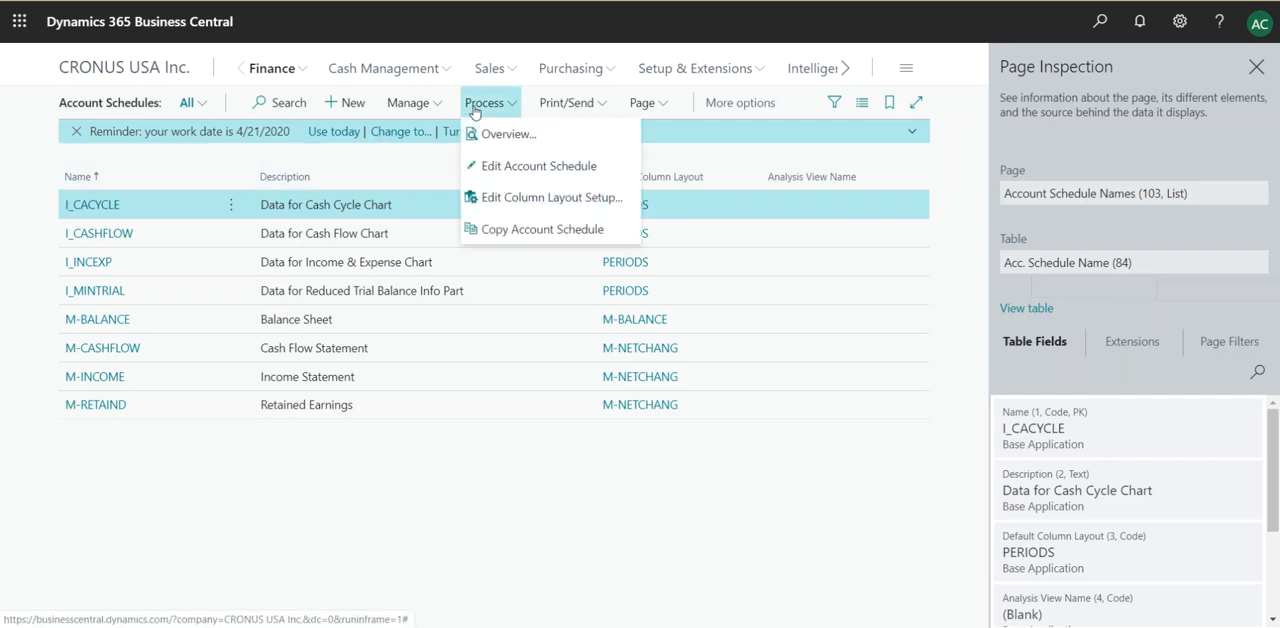
{"action": "mouse_move", "coordinate": [510, 166]}
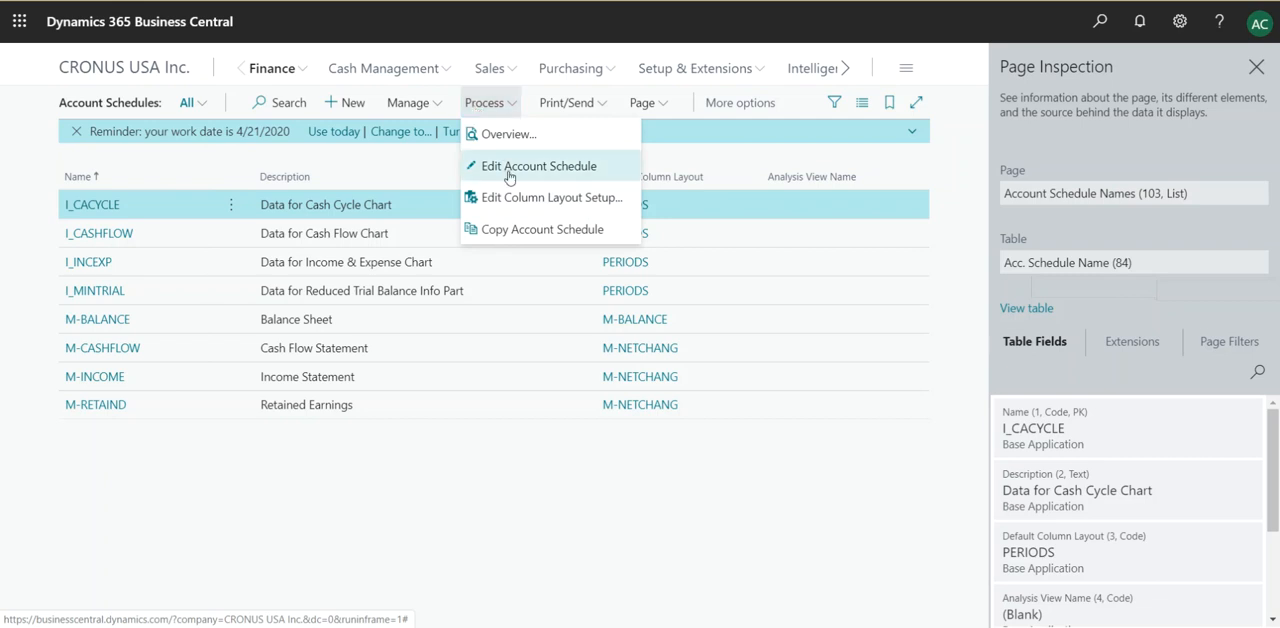
{"action": "left_click", "coordinate": [552, 196]}
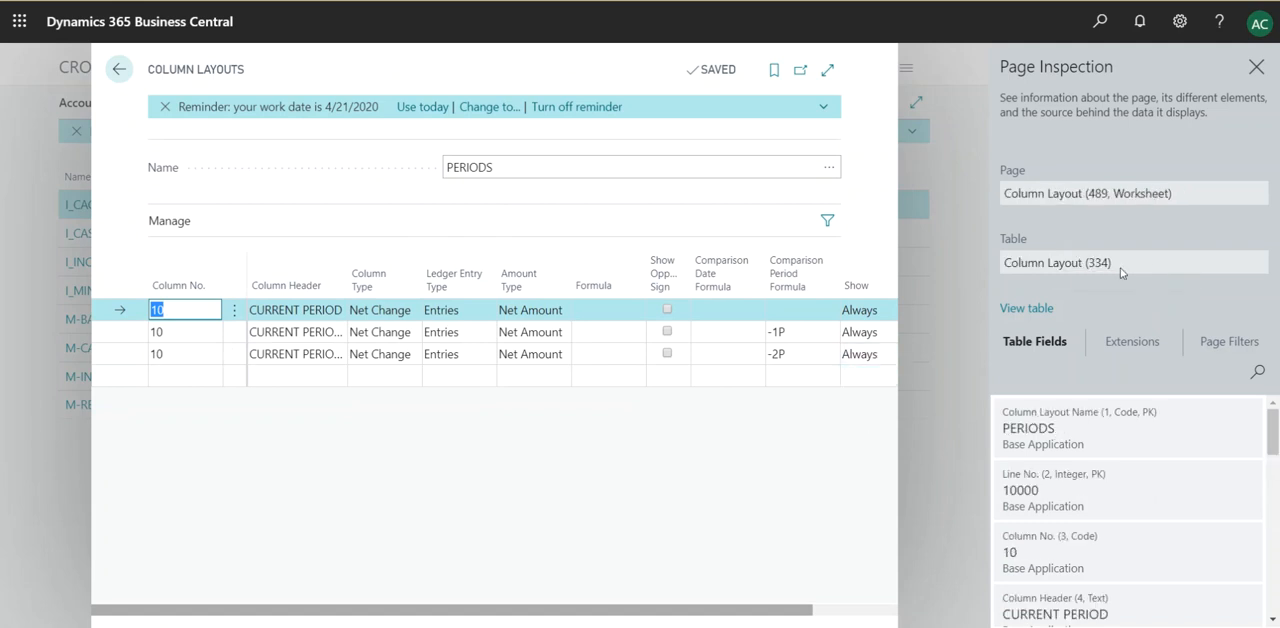
{"action": "mouse_move", "coordinate": [1110, 262]}
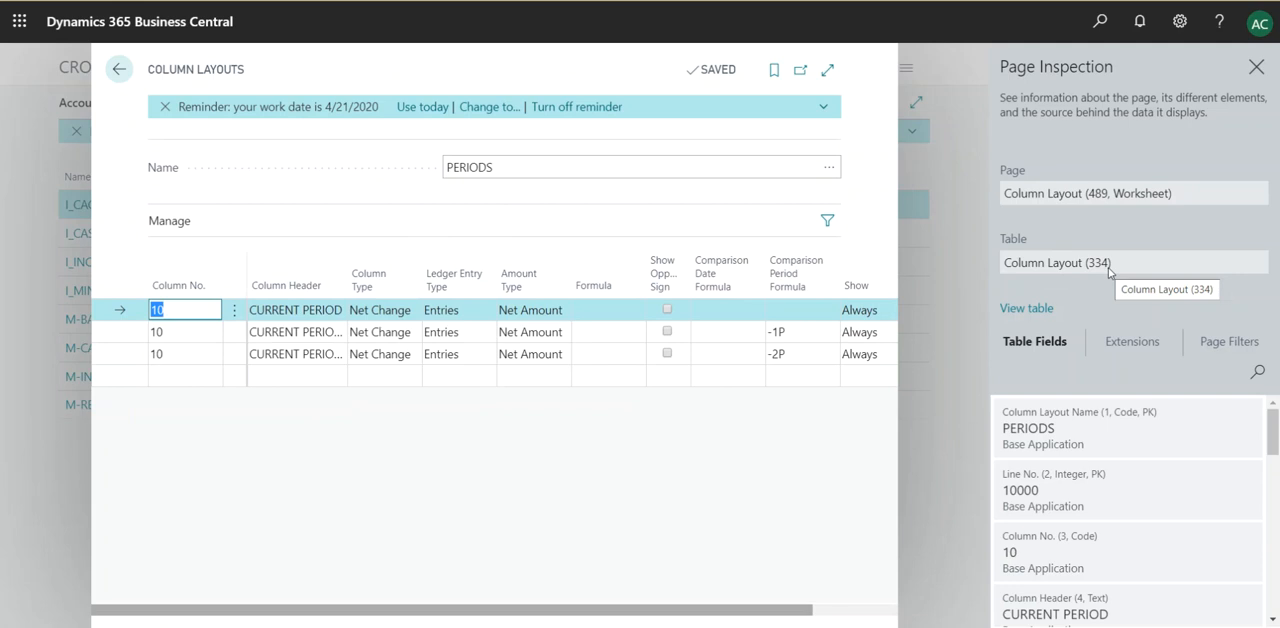
{"action": "mouse_move", "coordinate": [716, 464]}
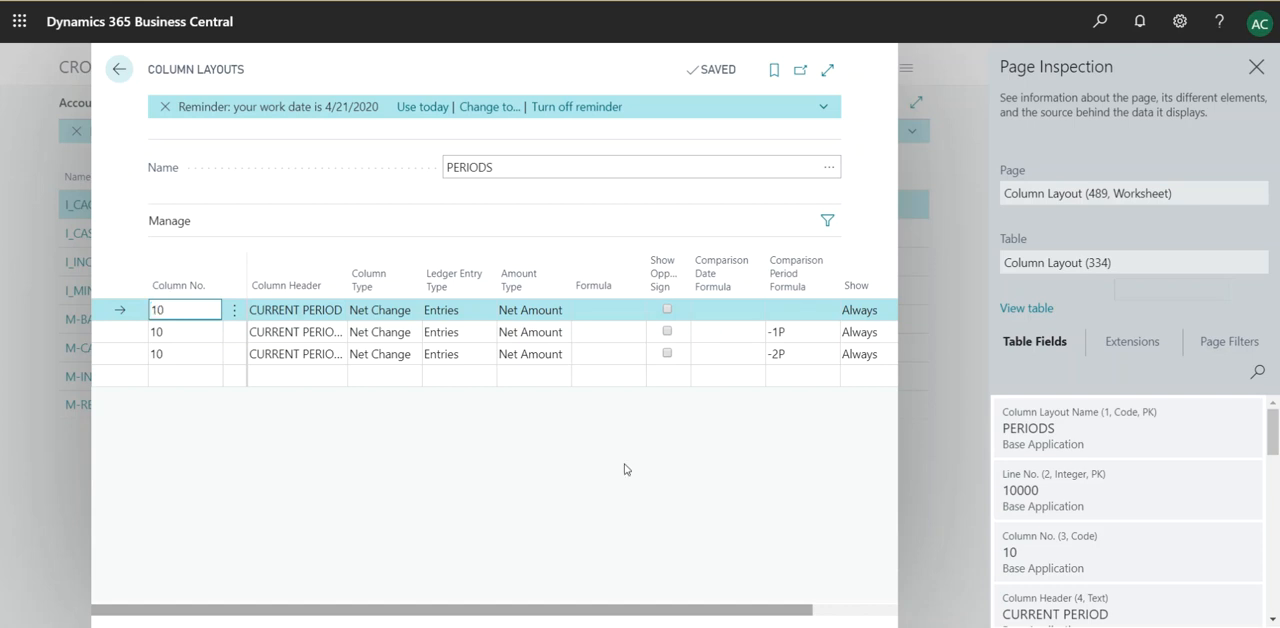
{"action": "left_click", "coordinate": [120, 68]}
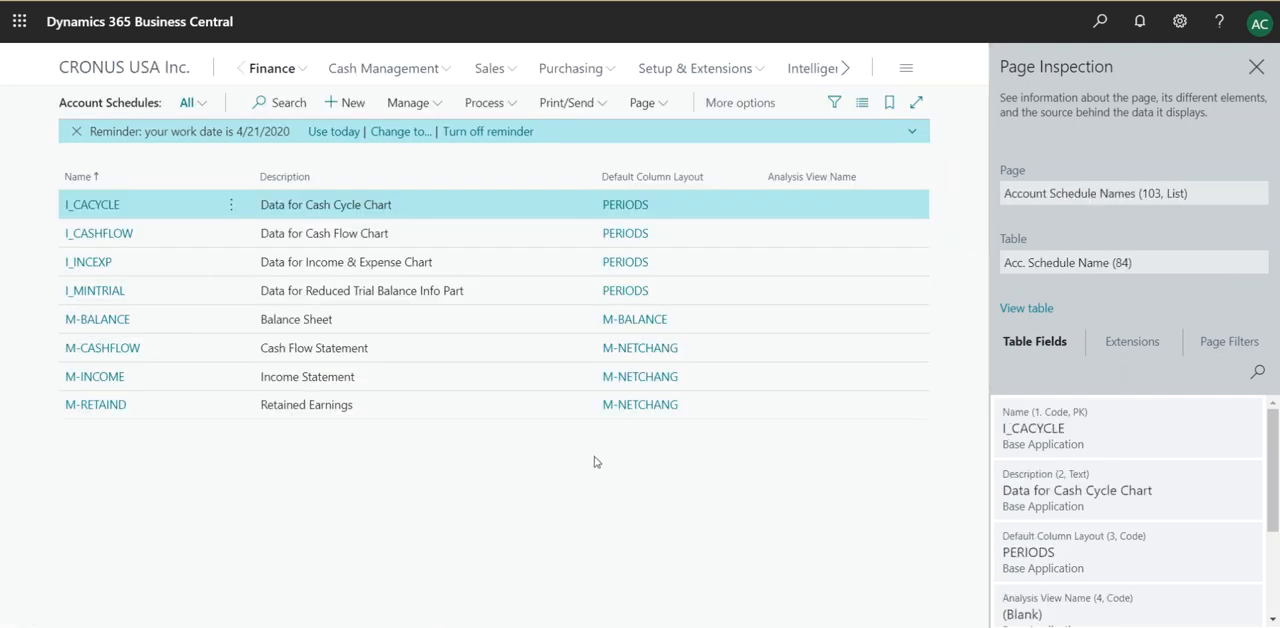
Open Chart of Accounts via Finance and refresh Page Inspection to show G/L Account (15)
{"action": "left_click", "coordinate": [272, 68]}
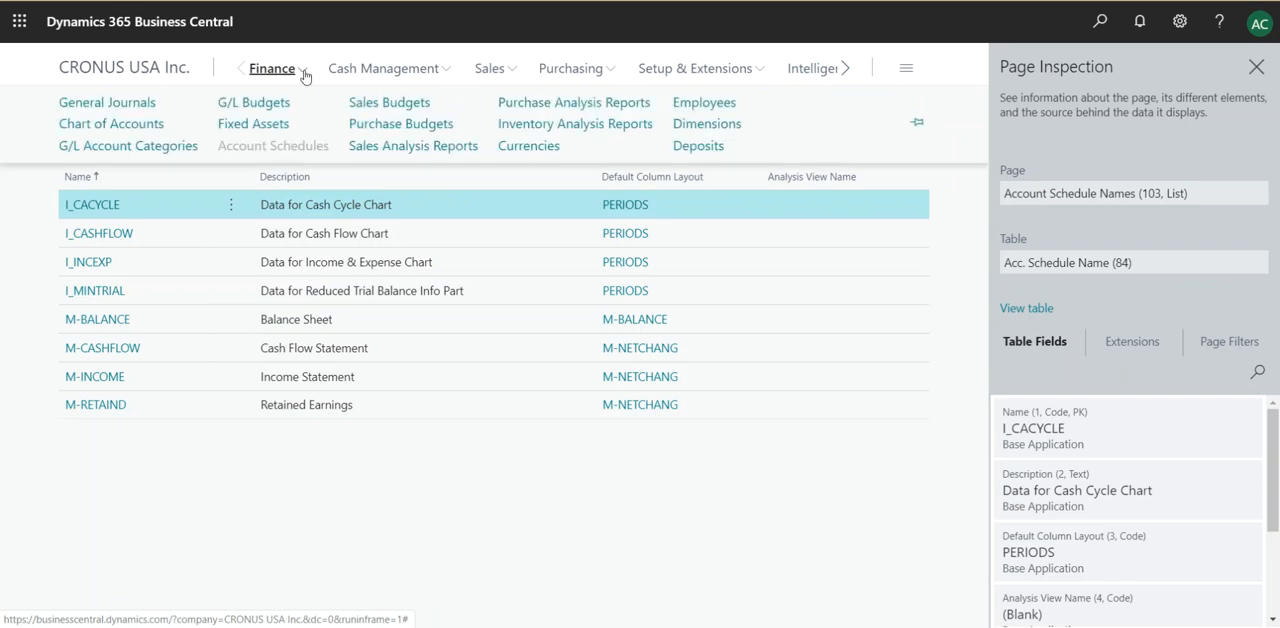
{"action": "mouse_move", "coordinate": [112, 124]}
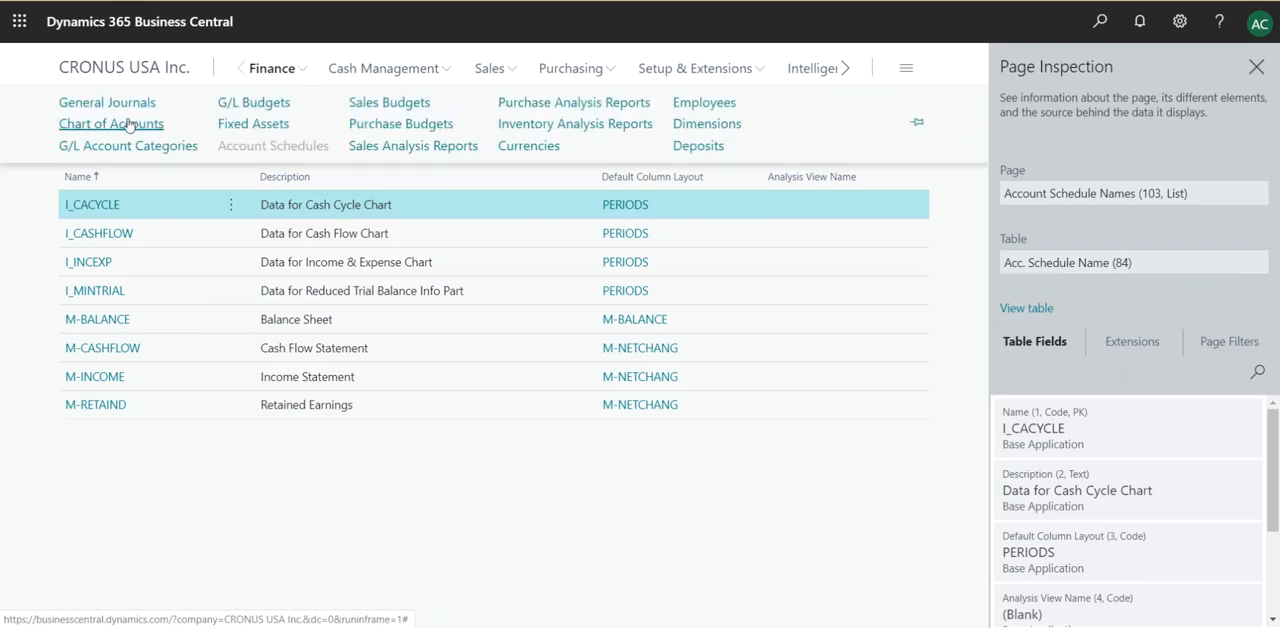
{"action": "left_click", "coordinate": [110, 124]}
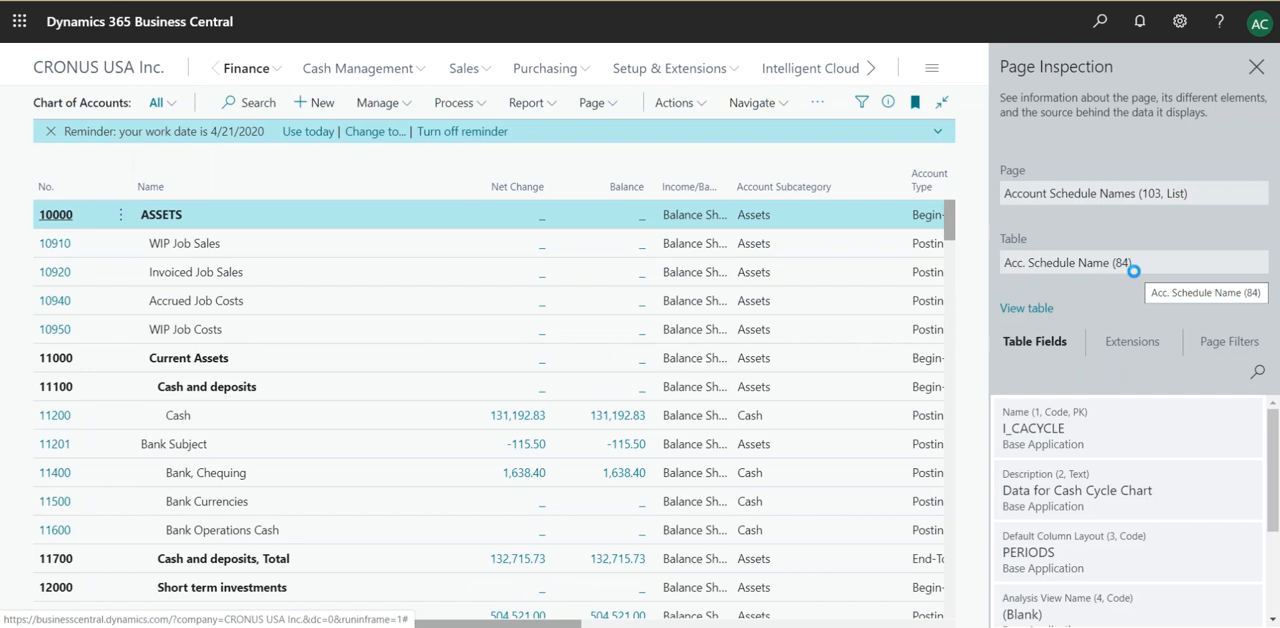
{"action": "left_click", "coordinate": [160, 214]}
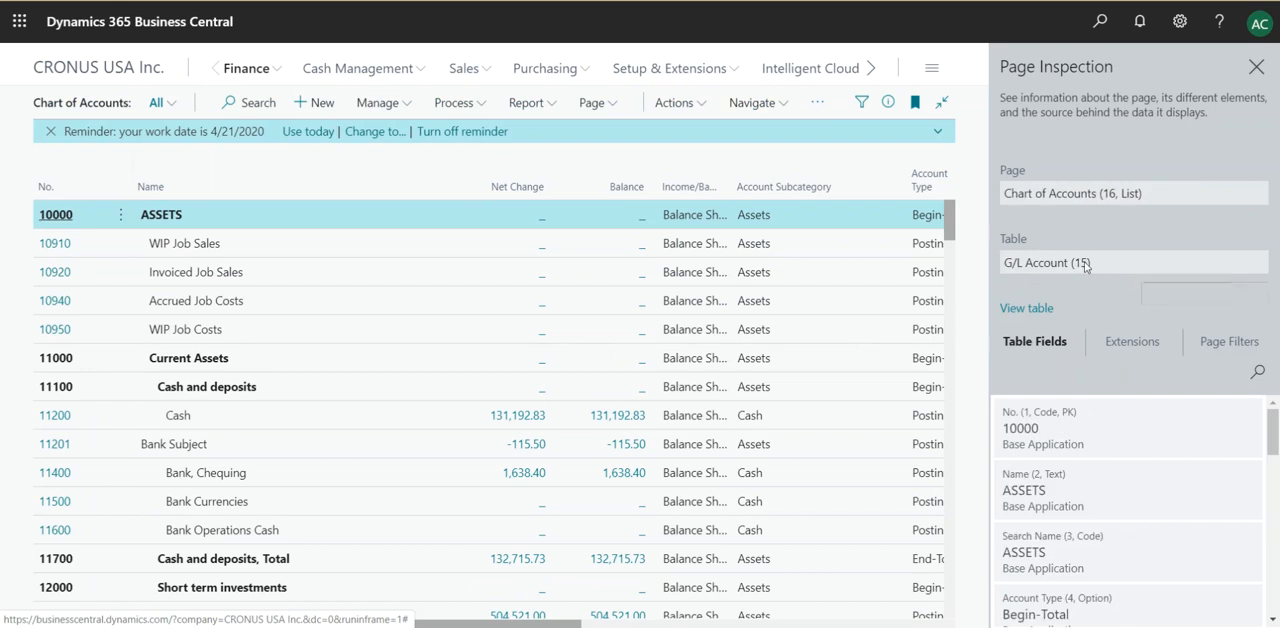
{"action": "mouse_move", "coordinate": [1090, 262]}
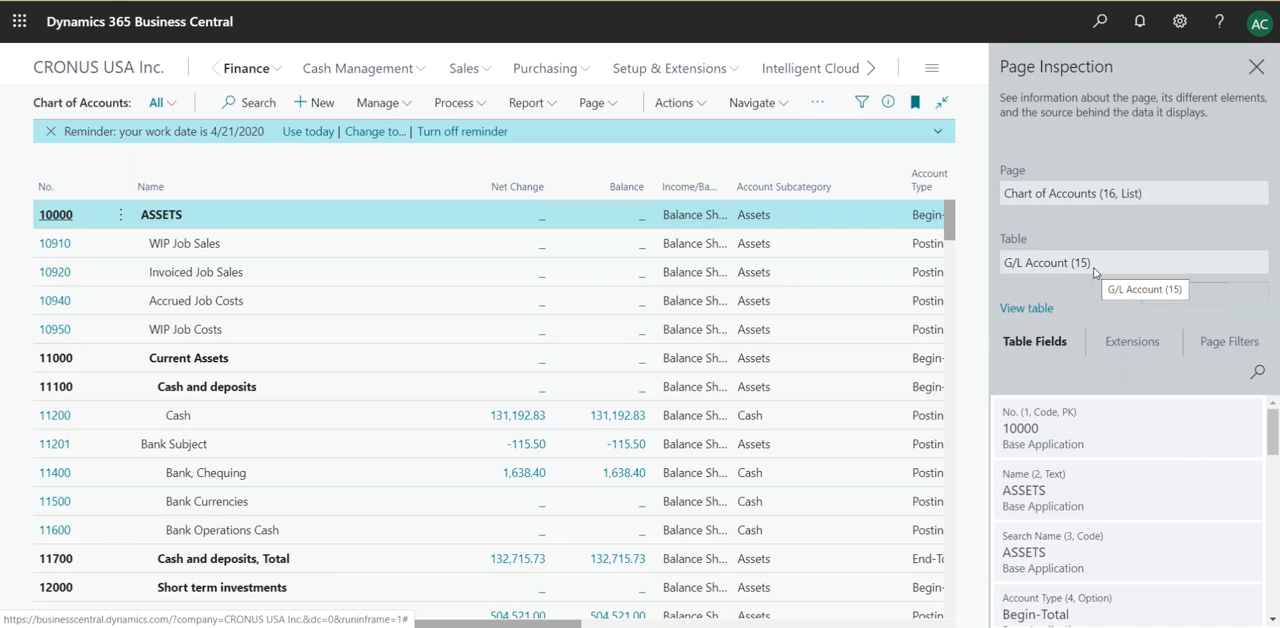
{"action": "mouse_move", "coordinate": [1076, 144]}
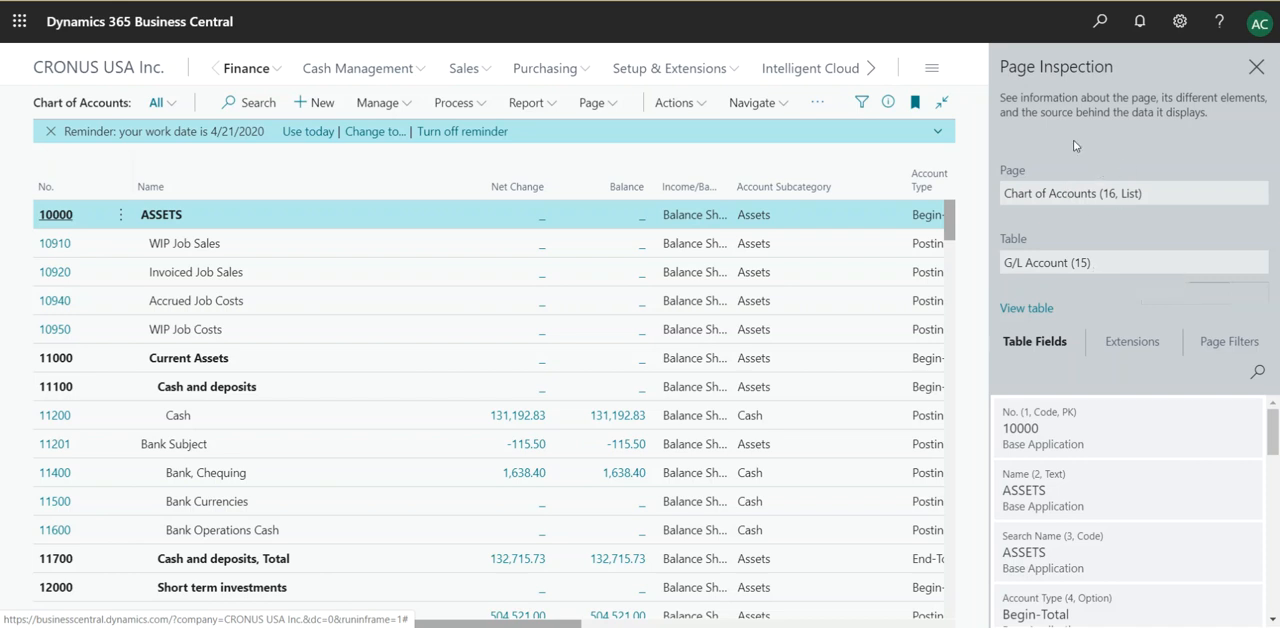
{"action": "mouse_move", "coordinate": [952, 172]}
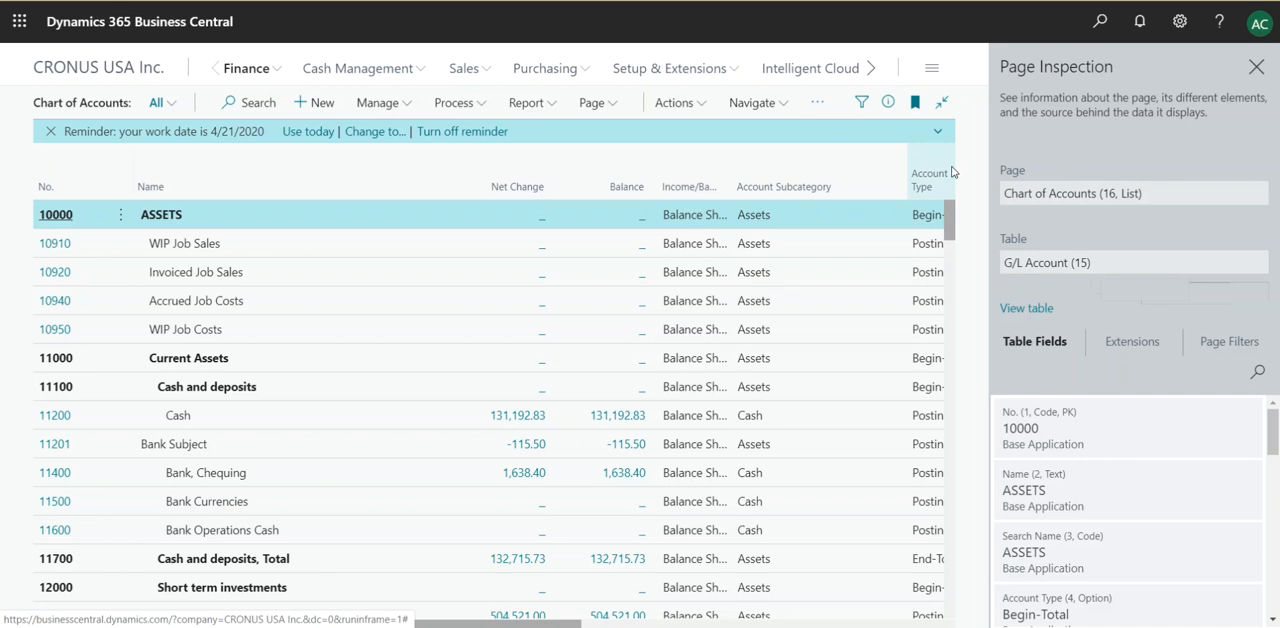
{"action": "mouse_move", "coordinate": [972, 120]}
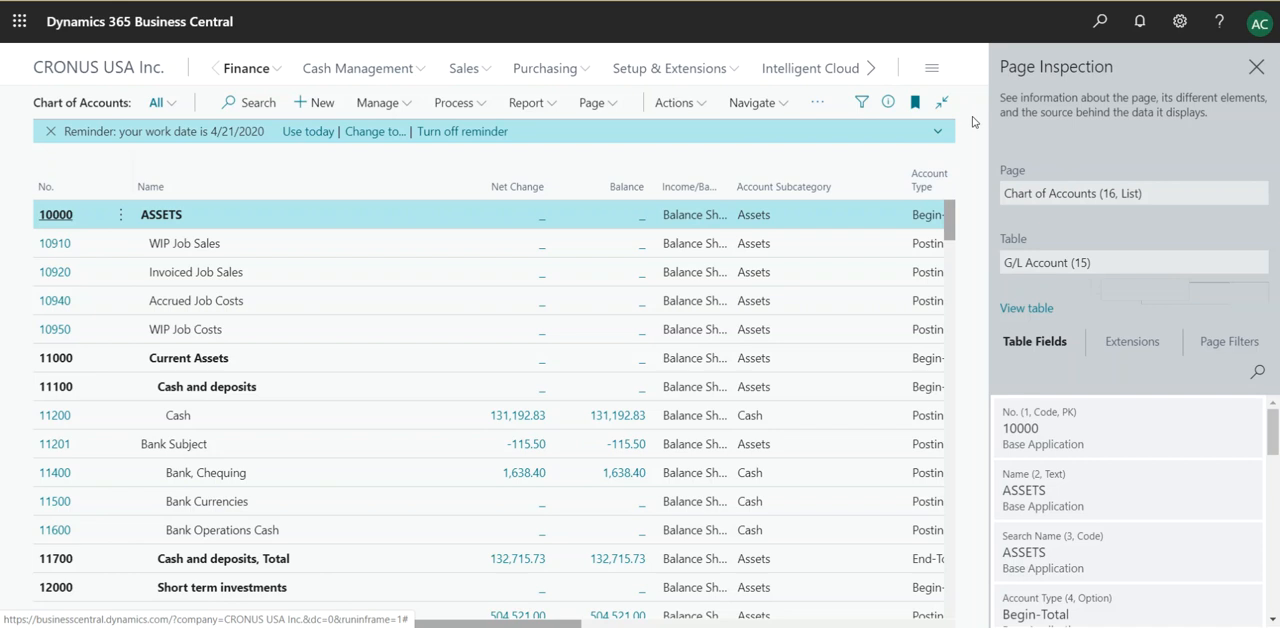
{"action": "mouse_move", "coordinate": [658, 48]}
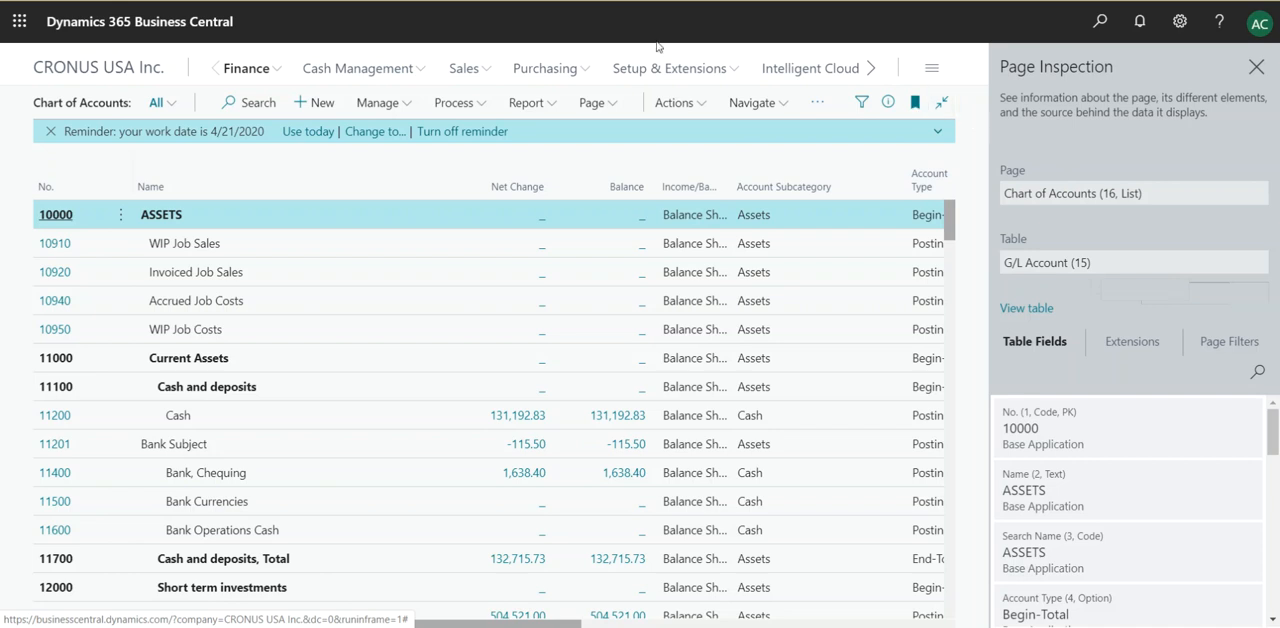